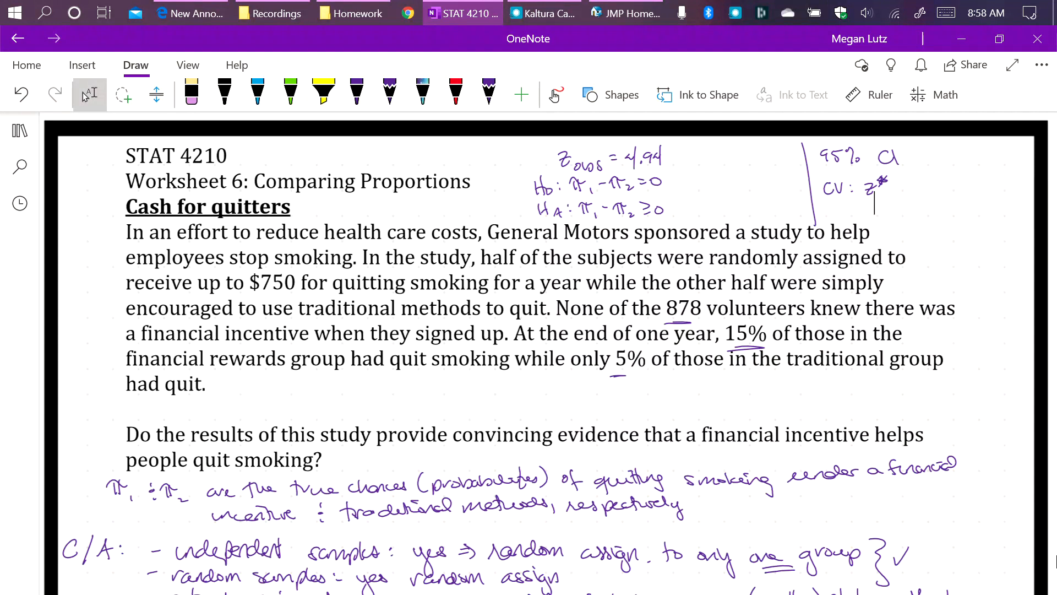
# Circle the '>' sign in the handwritten alternative hypothesis π₁ − π₂ > 0 with the pen
pyautogui.click(356, 92)
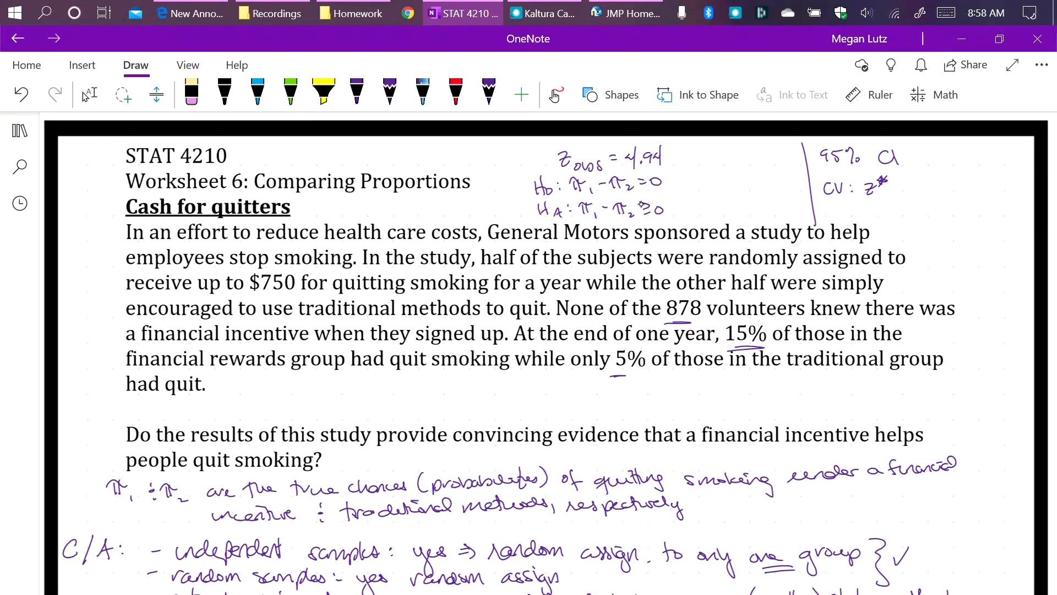
pyautogui.click(356, 93)
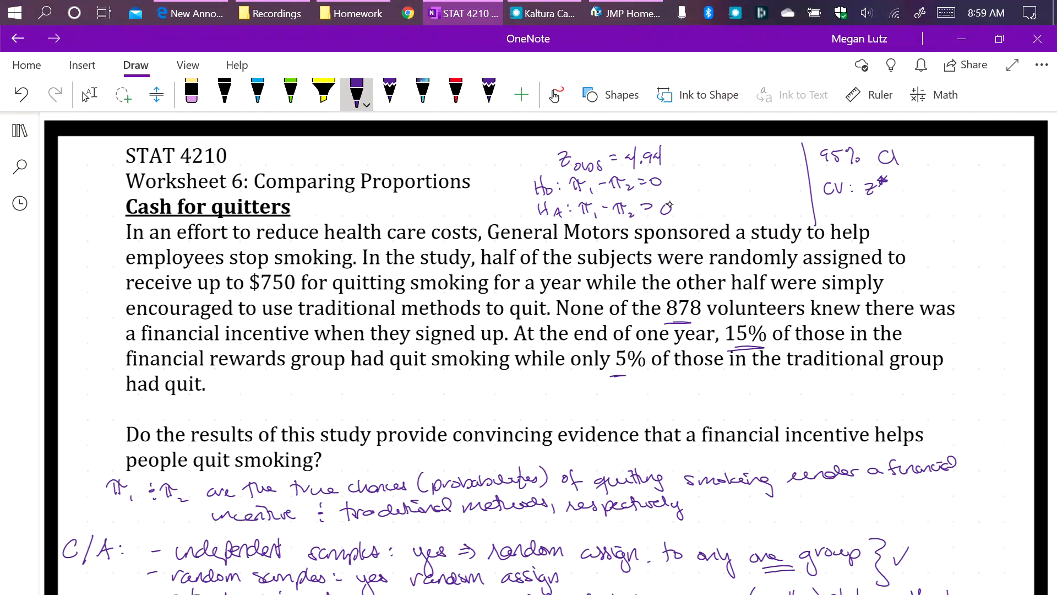
pyautogui.click(89, 95)
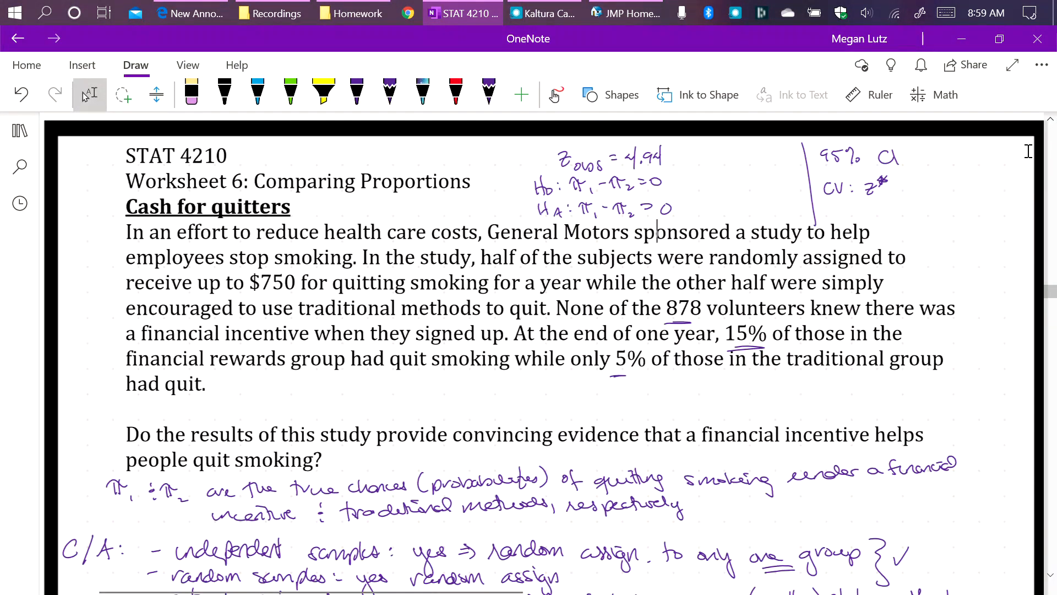
pyautogui.click(355, 93)
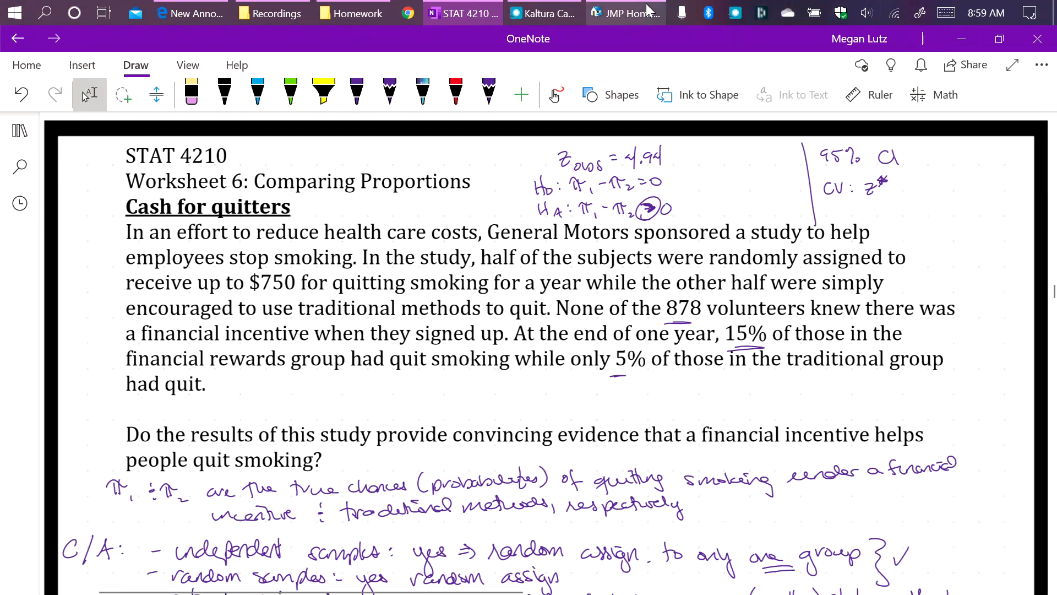
# Launch the Distribution and Probability Calculator from JMP's Add-Ins menu
pyautogui.click(623, 13)
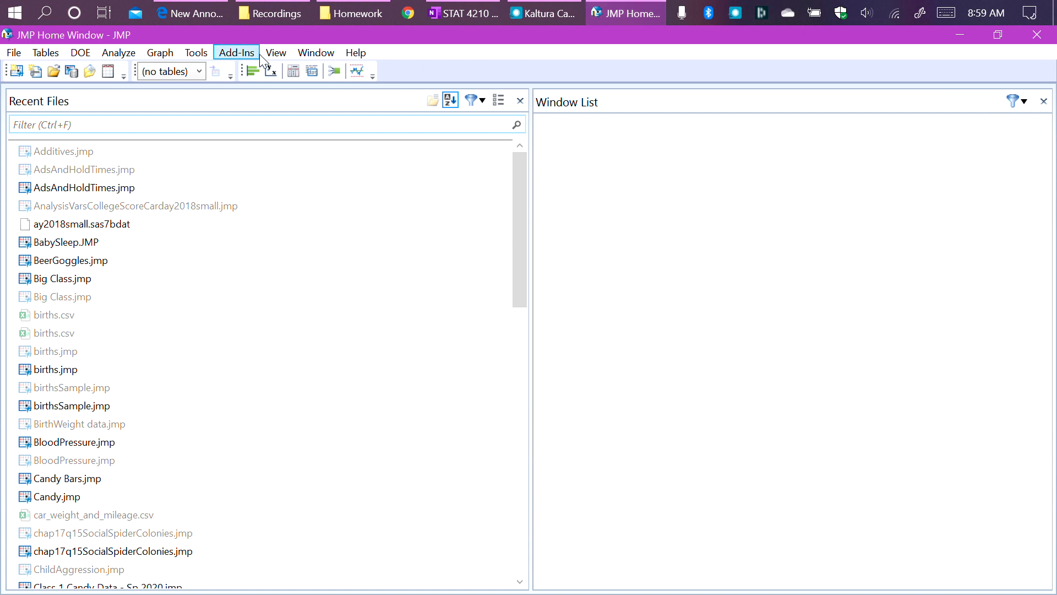
pyautogui.click(237, 52)
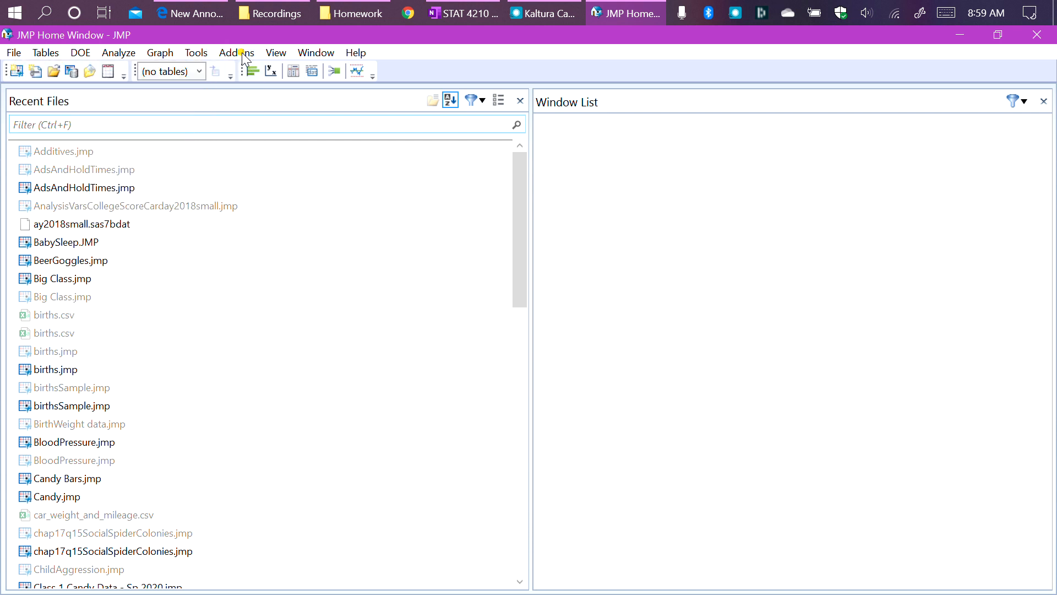
pyautogui.click(236, 53)
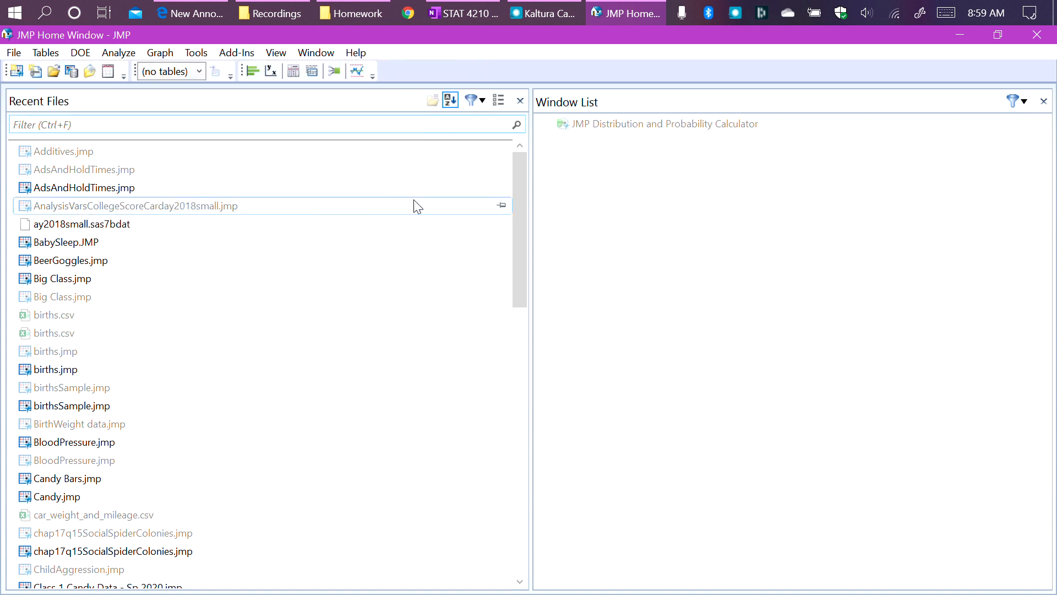
pyautogui.click(664, 123)
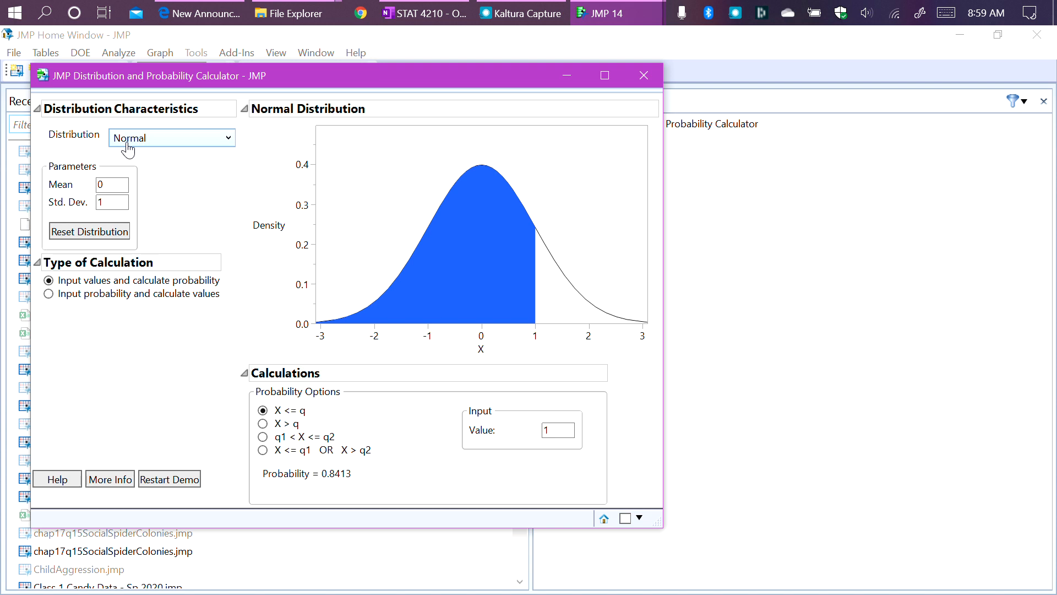
pyautogui.moveTo(128, 200)
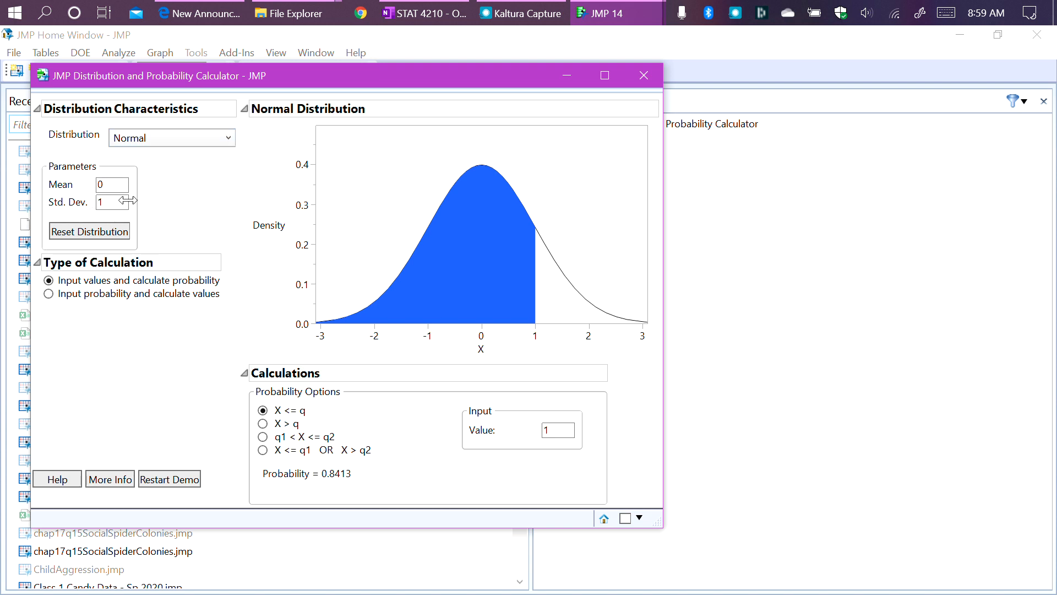
pyautogui.moveTo(175, 206)
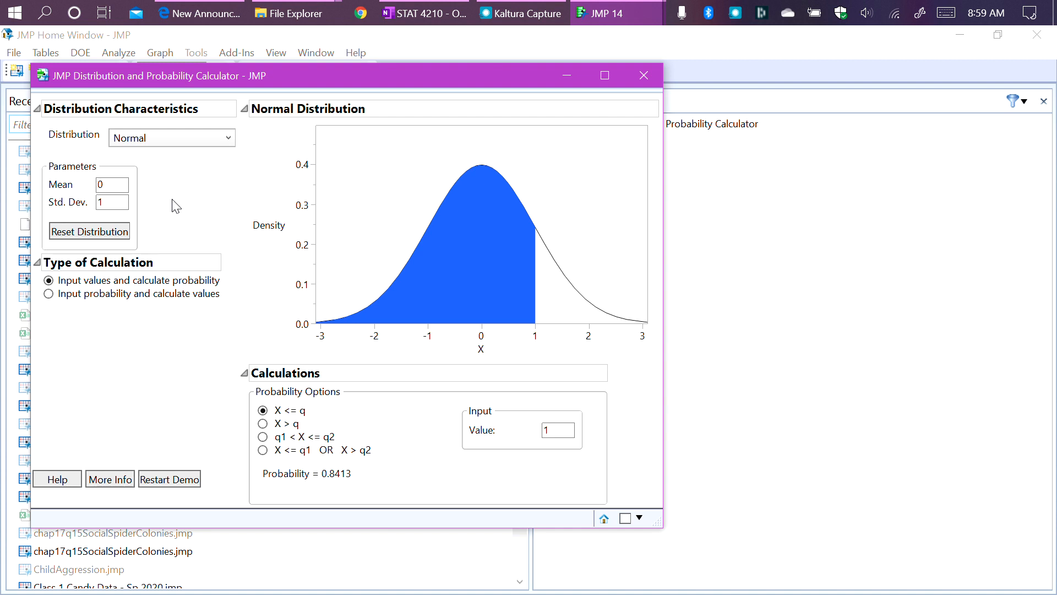
pyautogui.moveTo(125, 202)
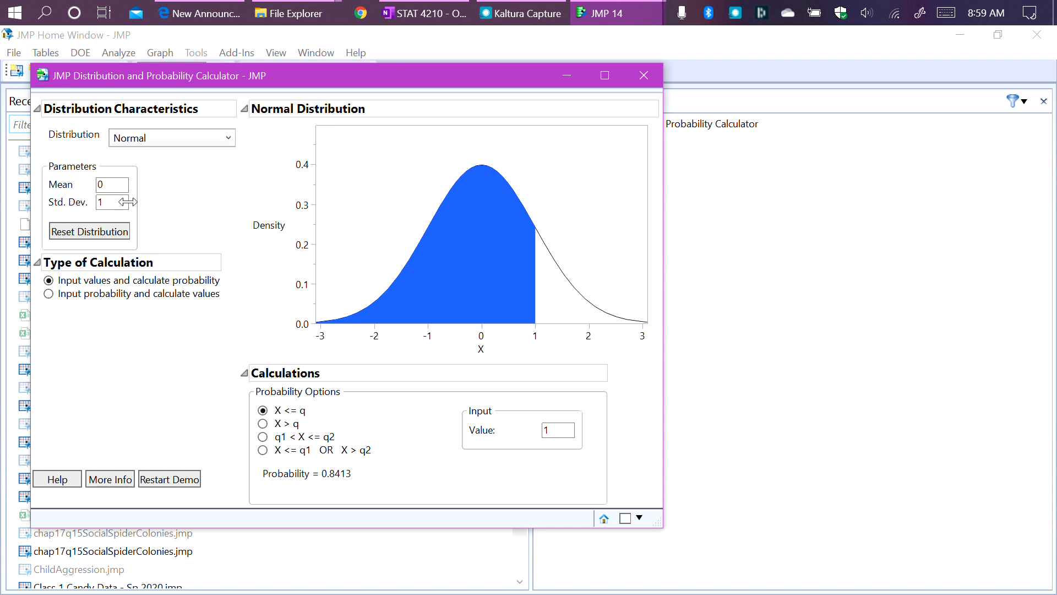
pyautogui.moveTo(95, 143)
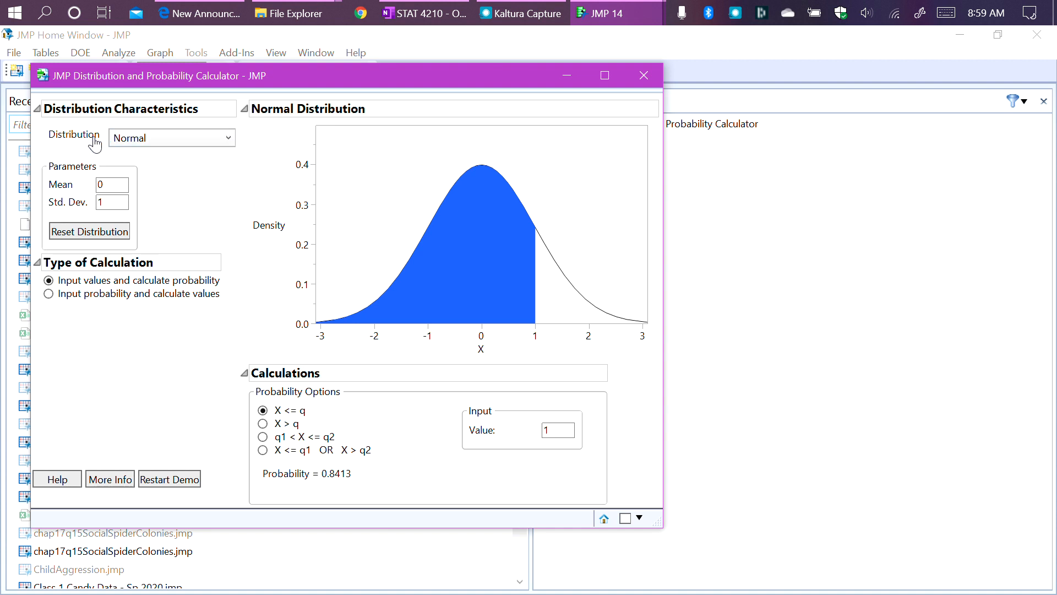
pyautogui.moveTo(85, 173)
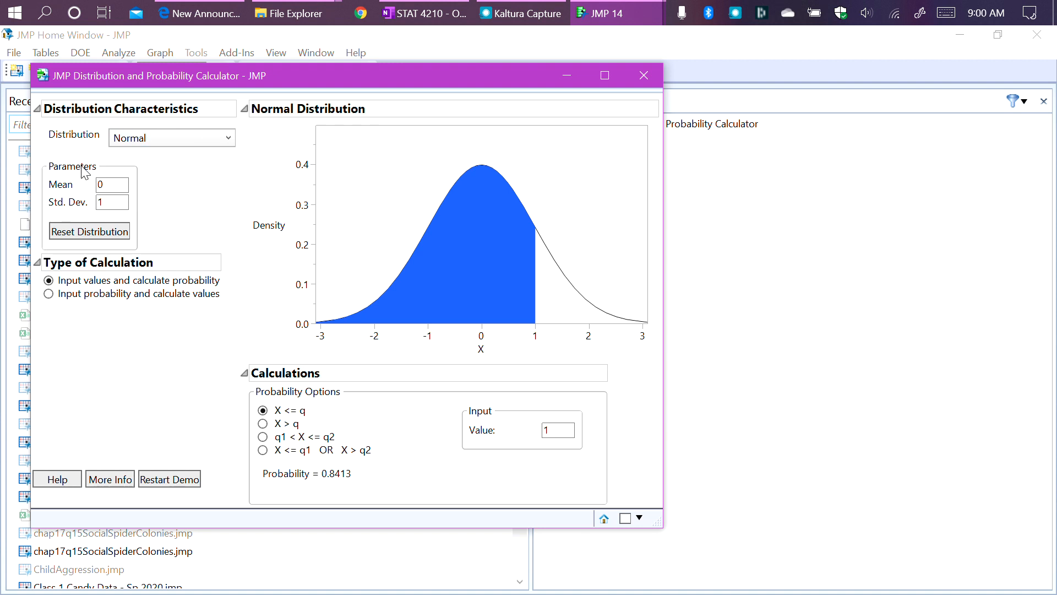
pyautogui.moveTo(114, 278)
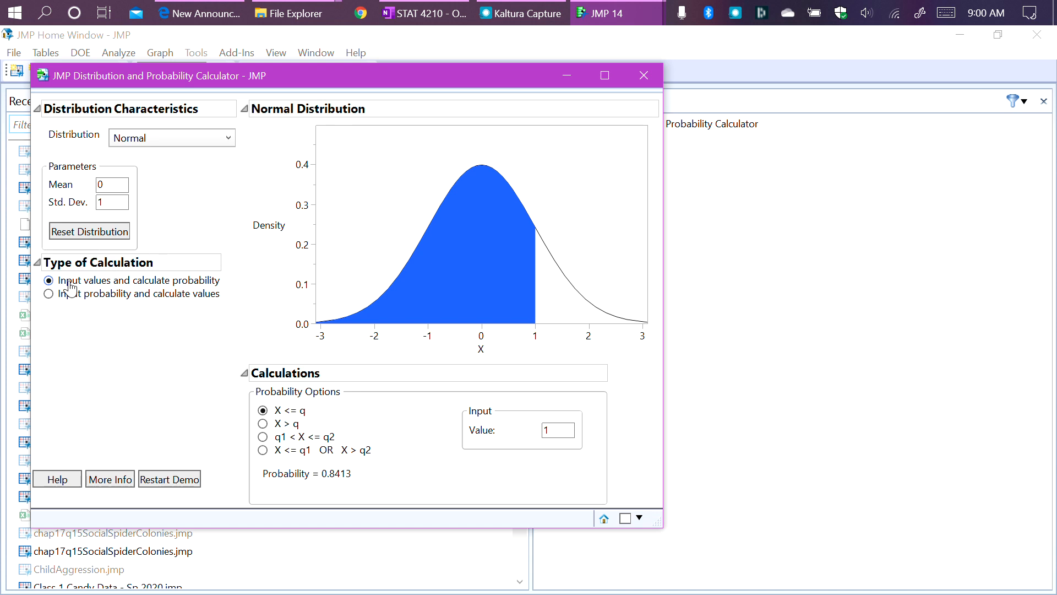
pyautogui.moveTo(194, 289)
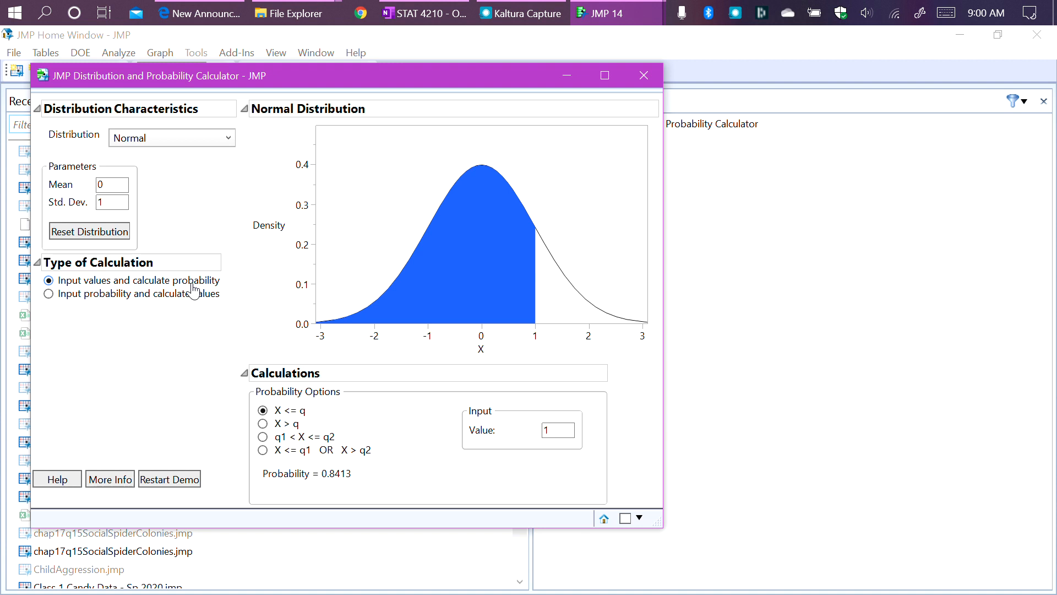
pyautogui.moveTo(188, 289)
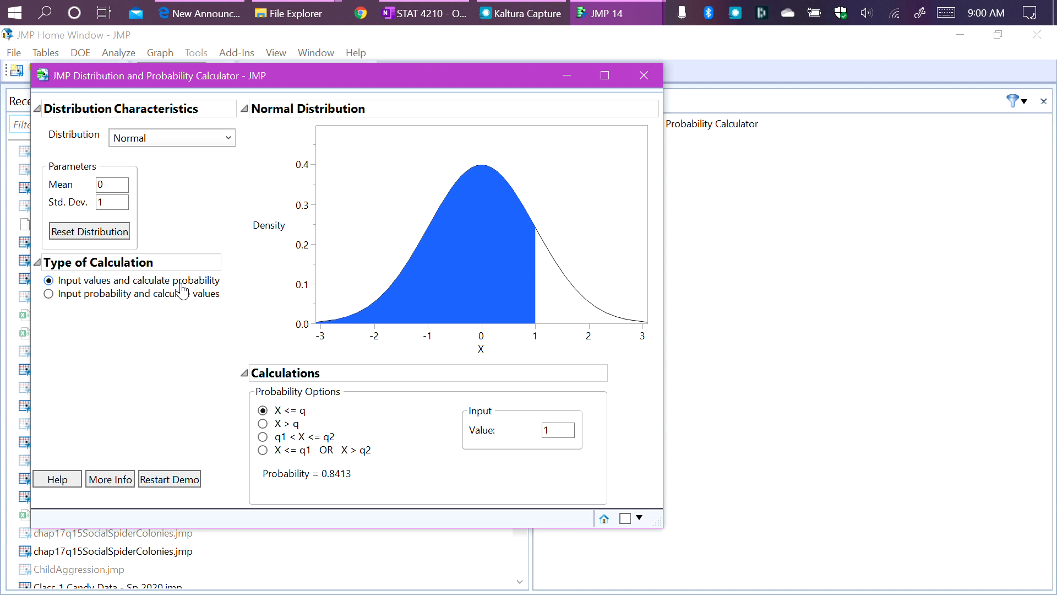
pyautogui.moveTo(168, 290)
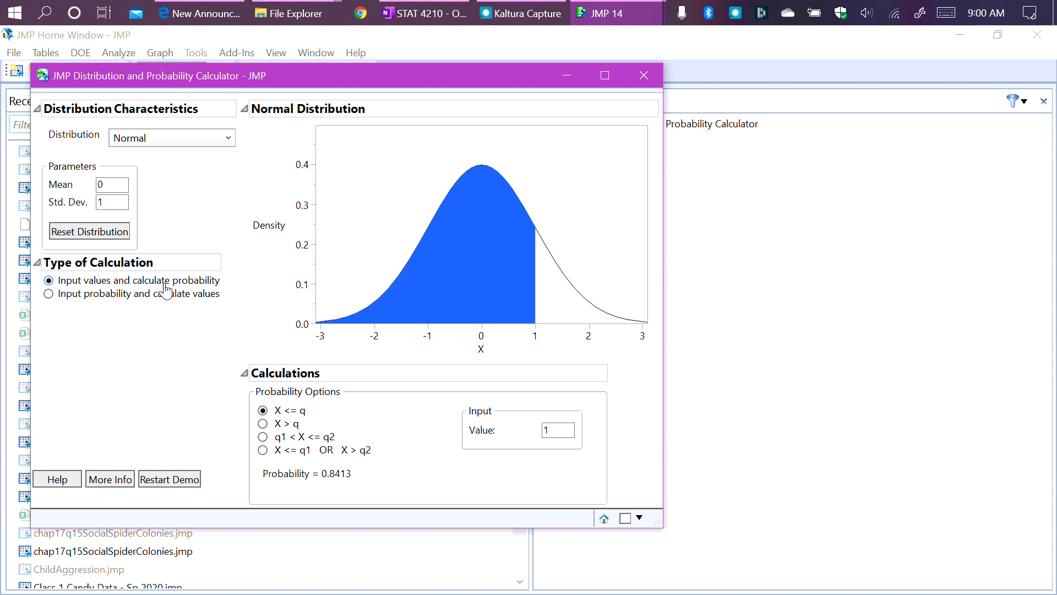
pyautogui.moveTo(106, 285)
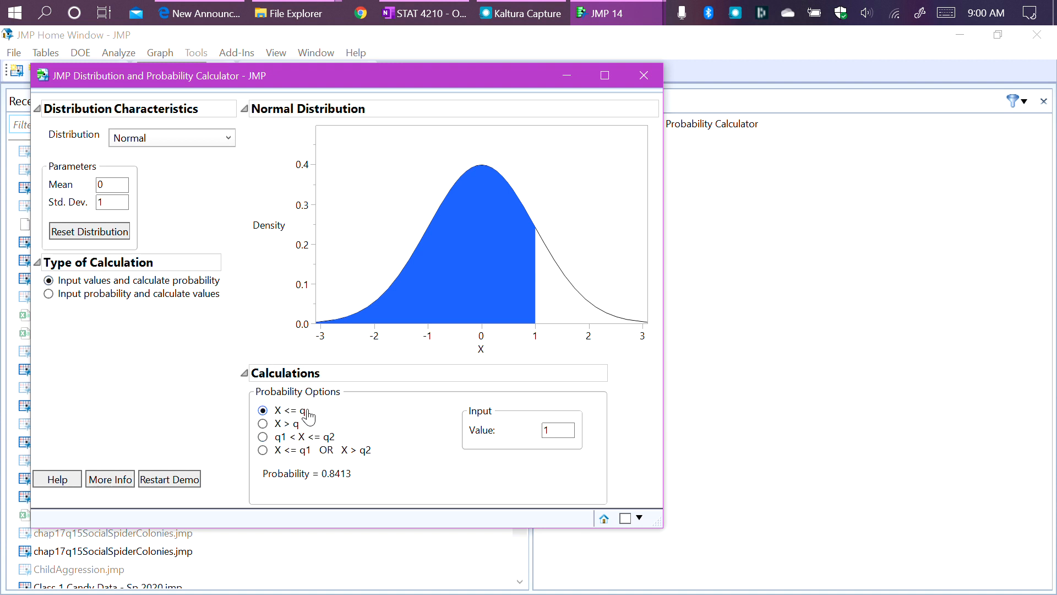
pyautogui.moveTo(295, 421)
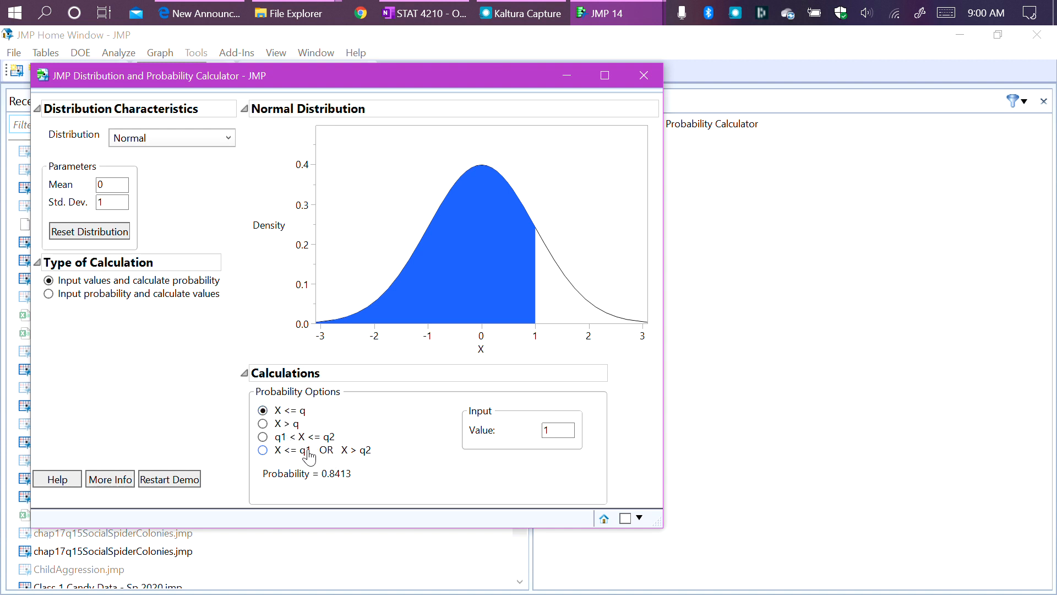
pyautogui.moveTo(423, 13)
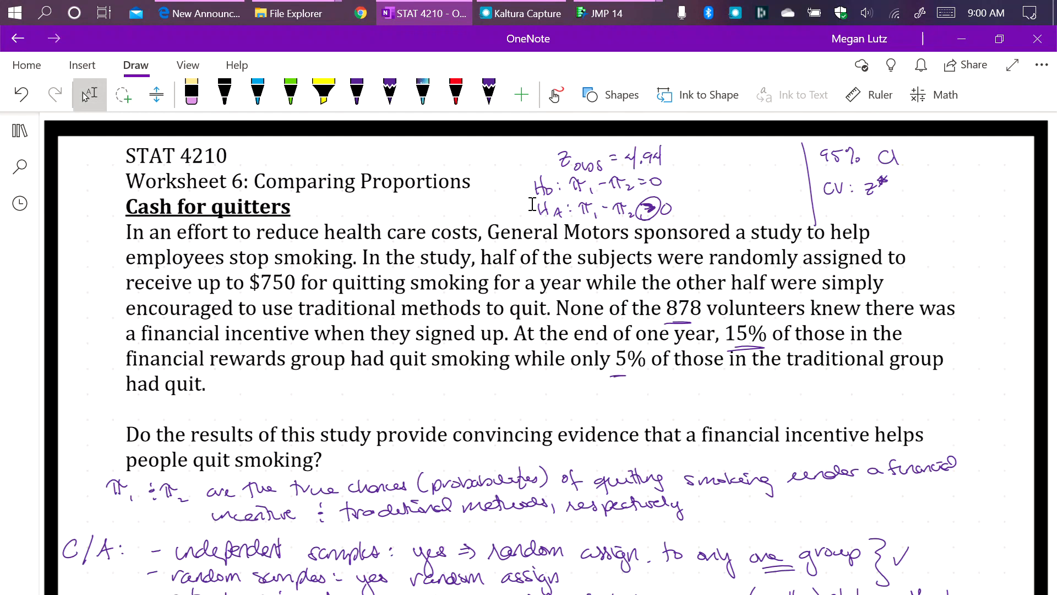
pyautogui.click(355, 92)
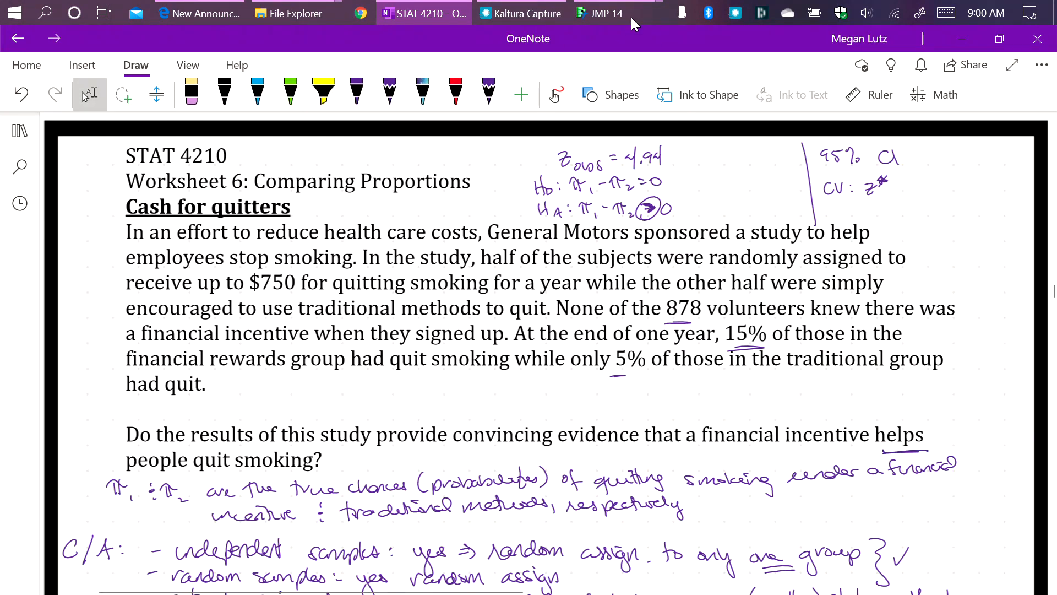
pyautogui.click(610, 13)
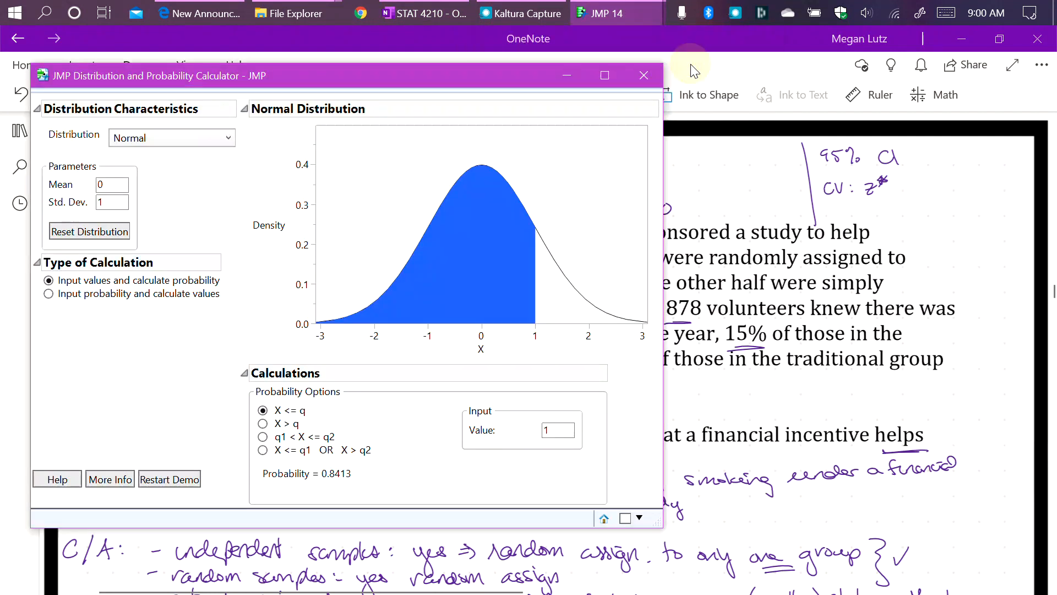
pyautogui.moveTo(263, 422)
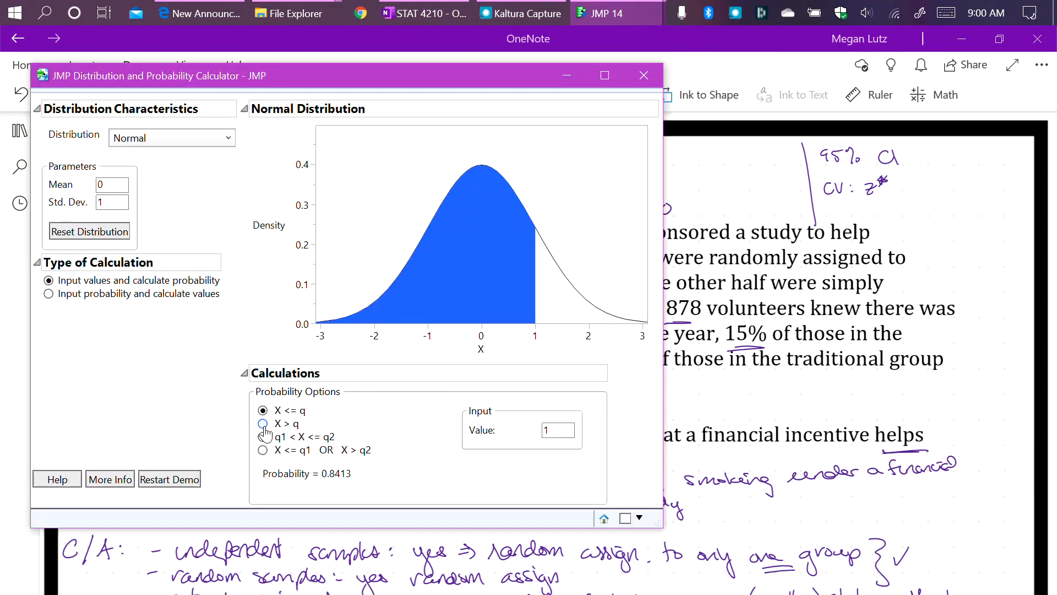
# Compute the standard normal upper-tail probability X > 4.94
pyautogui.click(262, 423)
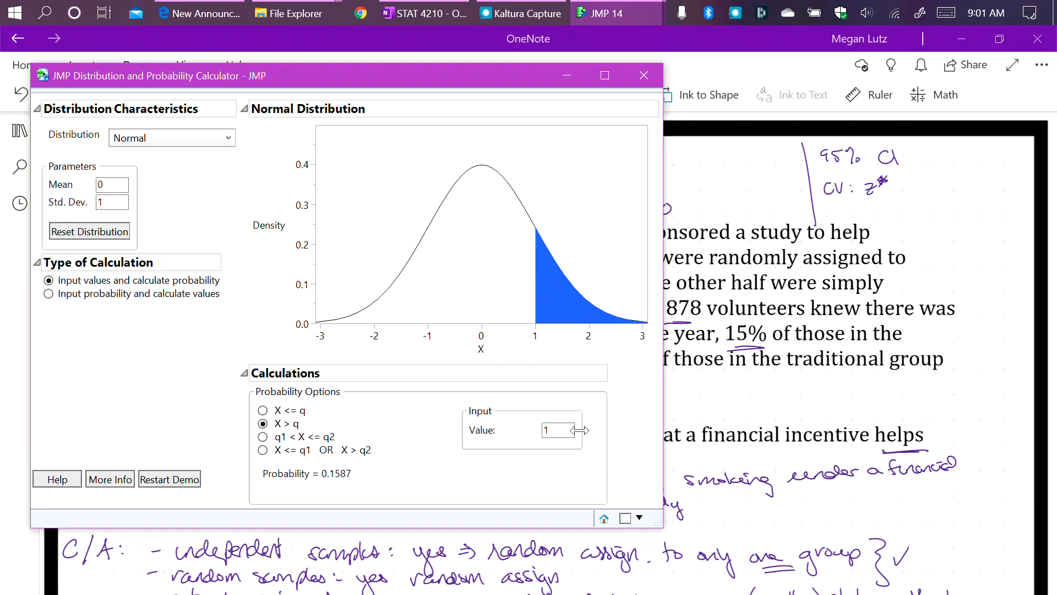
pyautogui.click(547, 430)
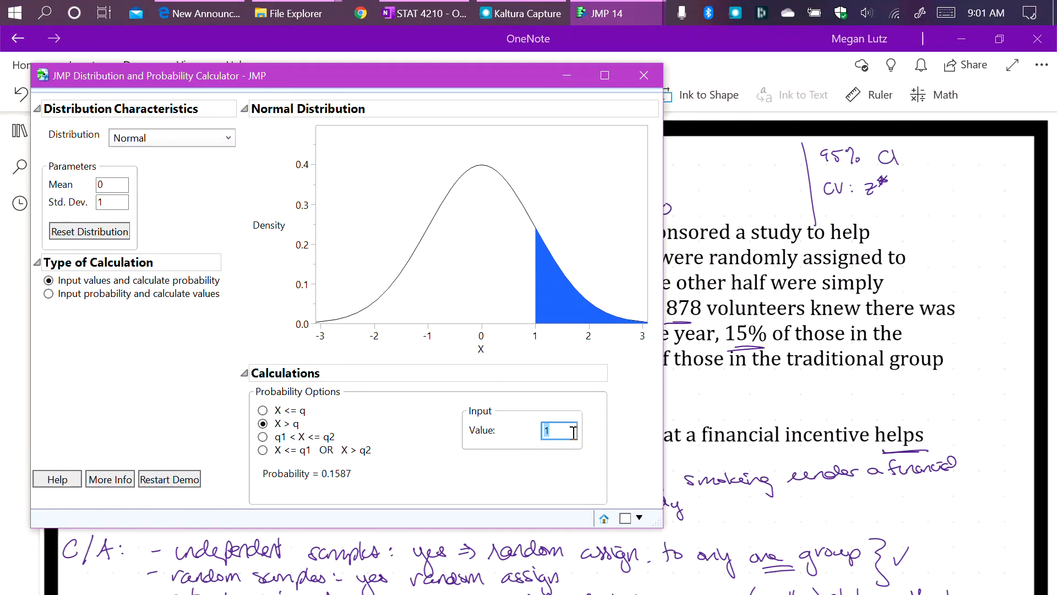
pyautogui.write('4.94')
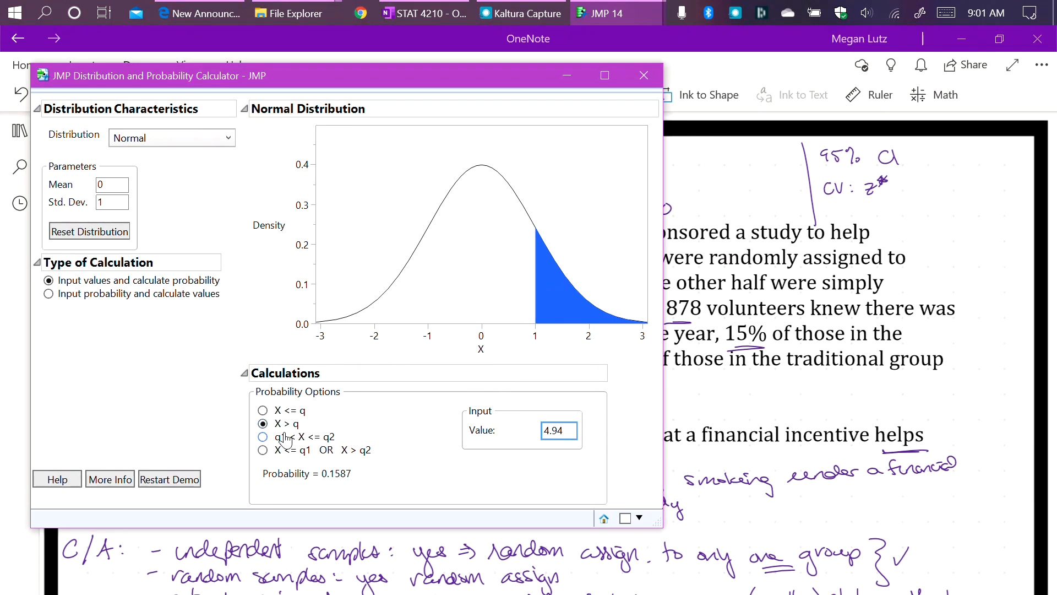
pyautogui.moveTo(572, 320)
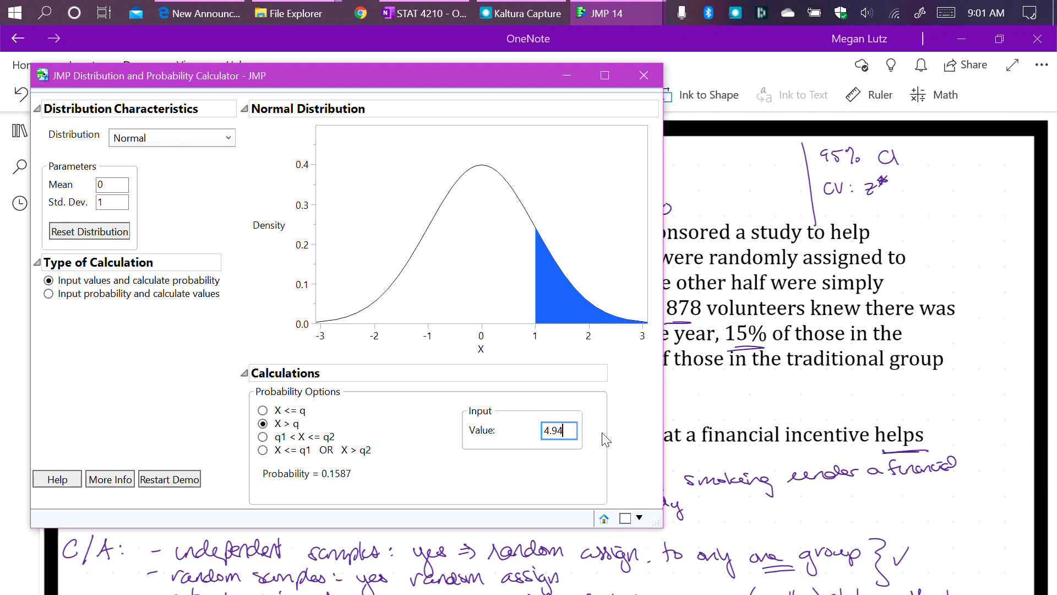
pyautogui.moveTo(627, 440)
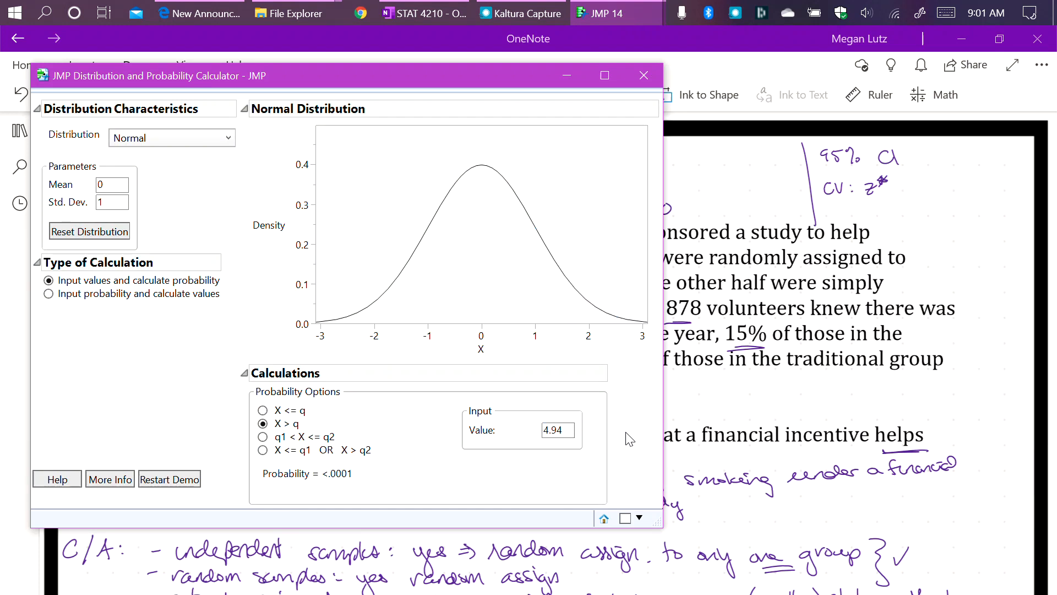
pyautogui.moveTo(354, 463)
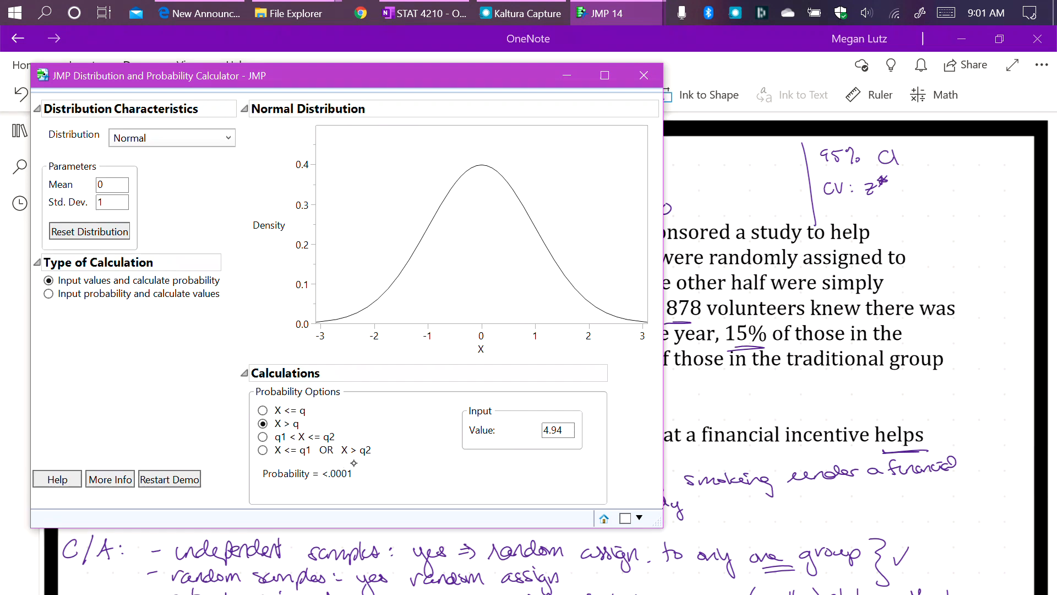
pyautogui.moveTo(312, 335)
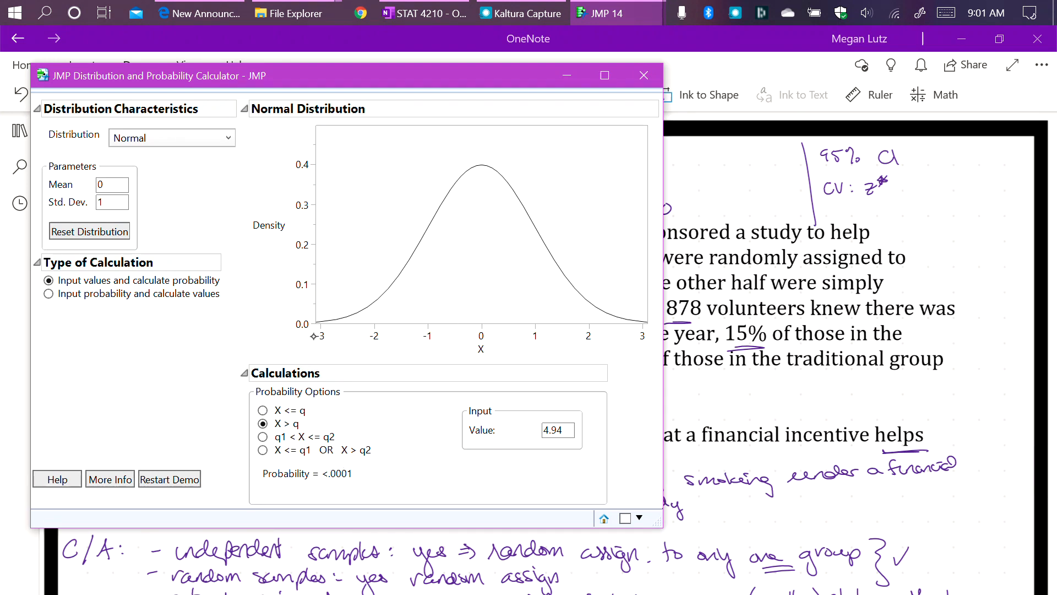
pyautogui.moveTo(554, 343)
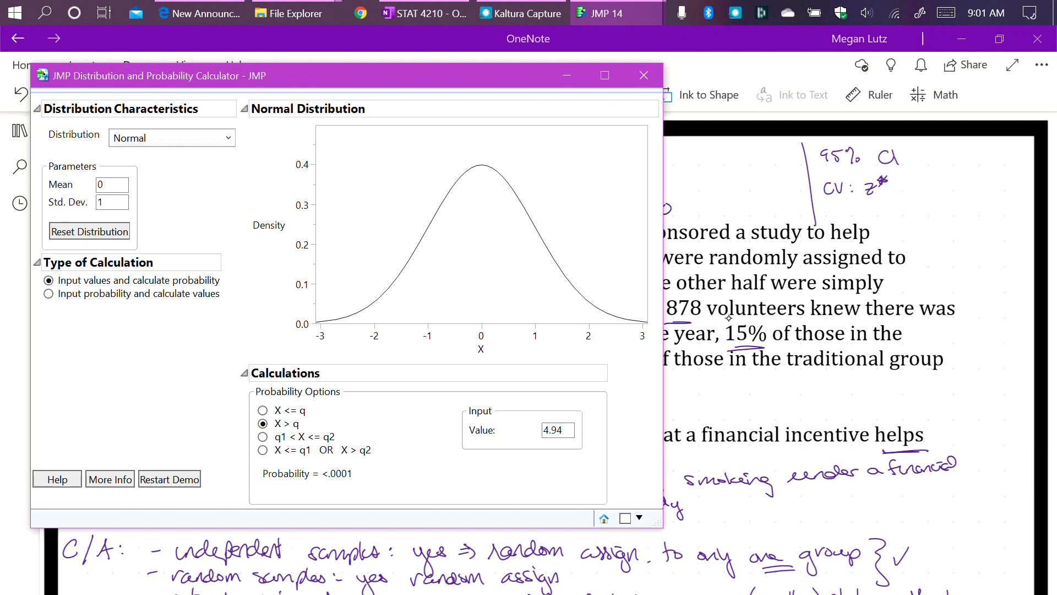
pyautogui.moveTo(463, 330)
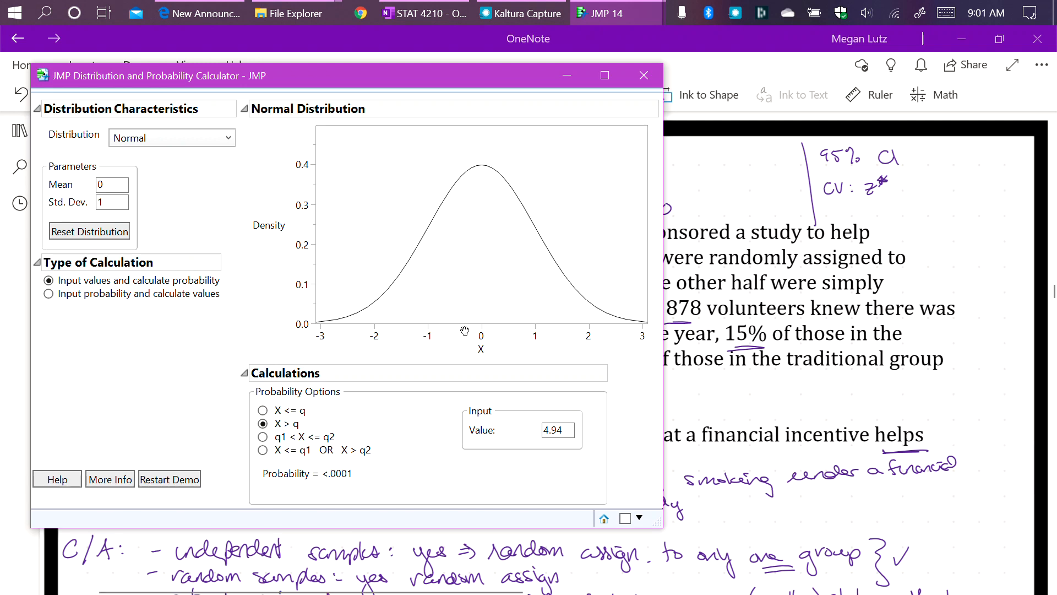
# Set the X axis range to run from -5 to 5
pyautogui.doubleClick(481, 336)
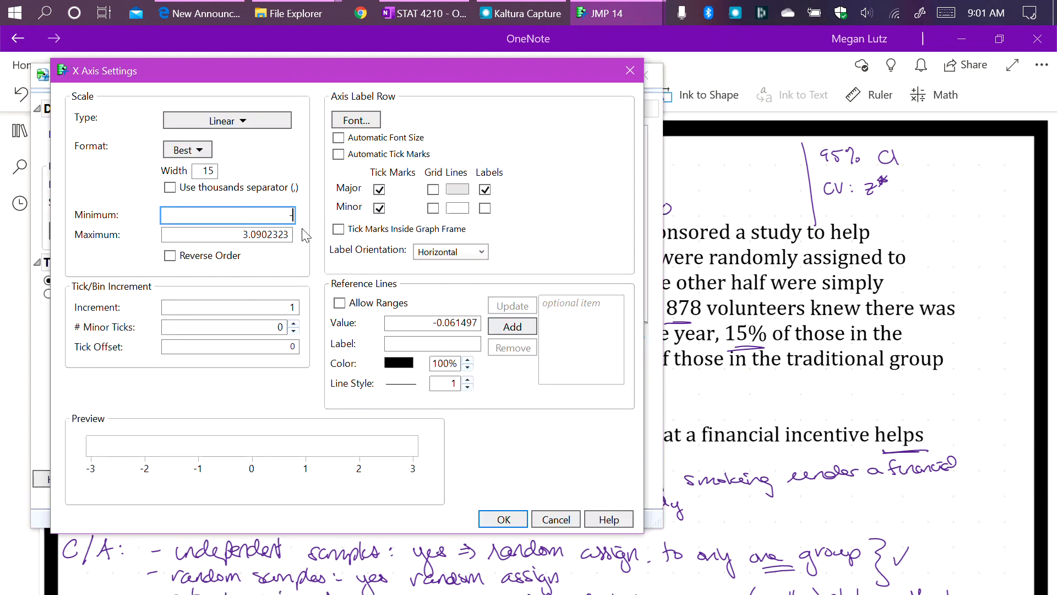
pyautogui.write('-5')
pyautogui.click(227, 233)
pyautogui.write('5')
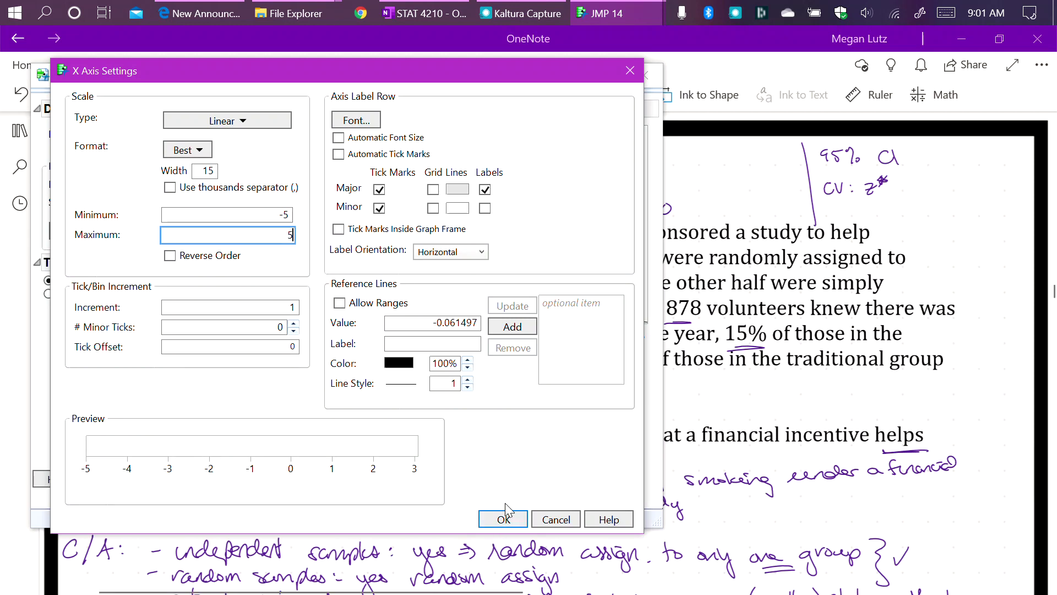
pyautogui.click(502, 518)
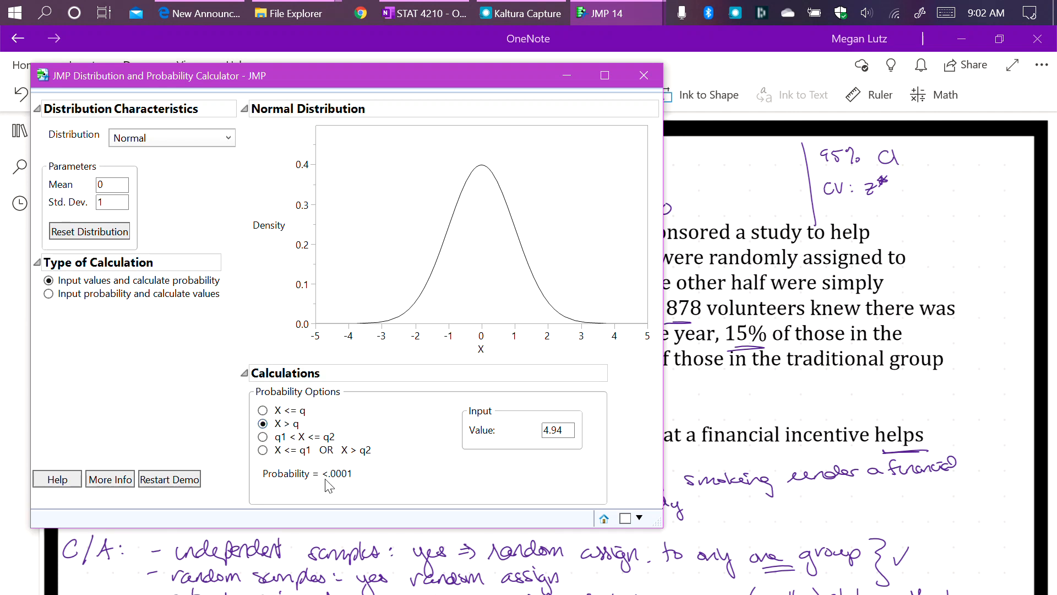
pyautogui.moveTo(346, 485)
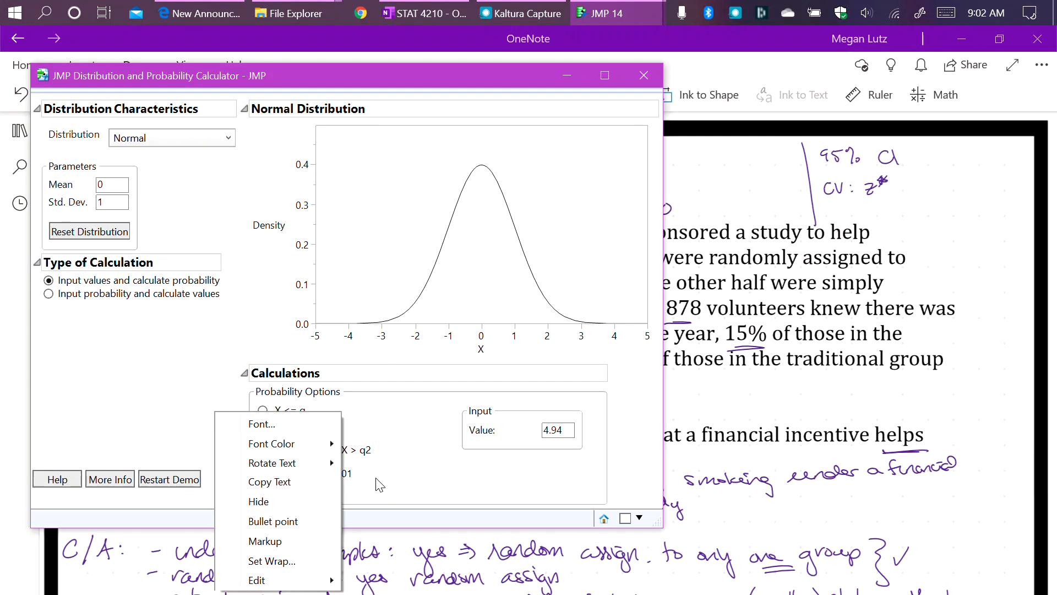
pyautogui.click(445, 494)
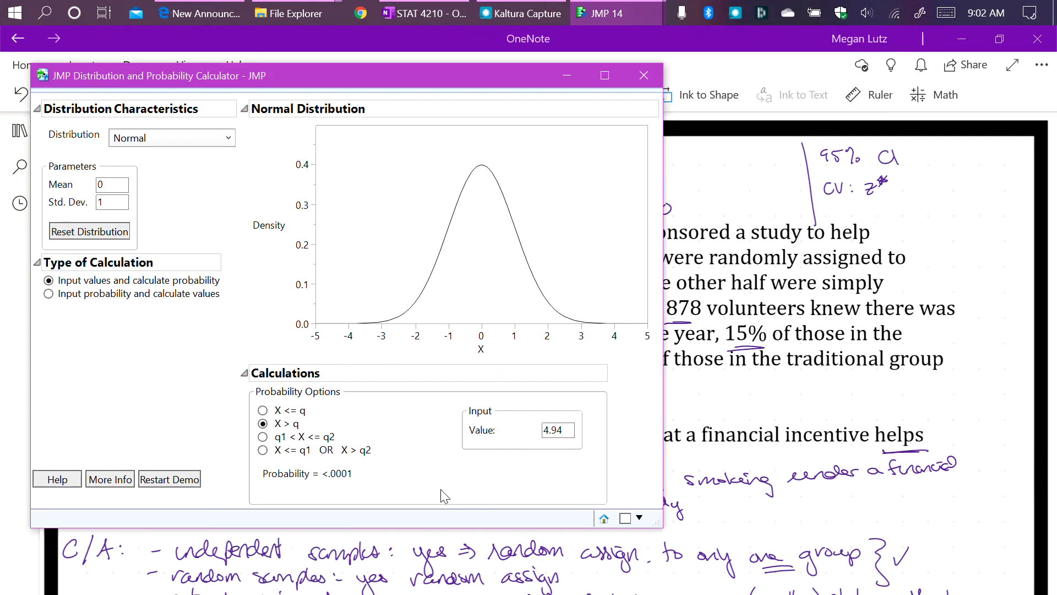
pyautogui.moveTo(431, 500)
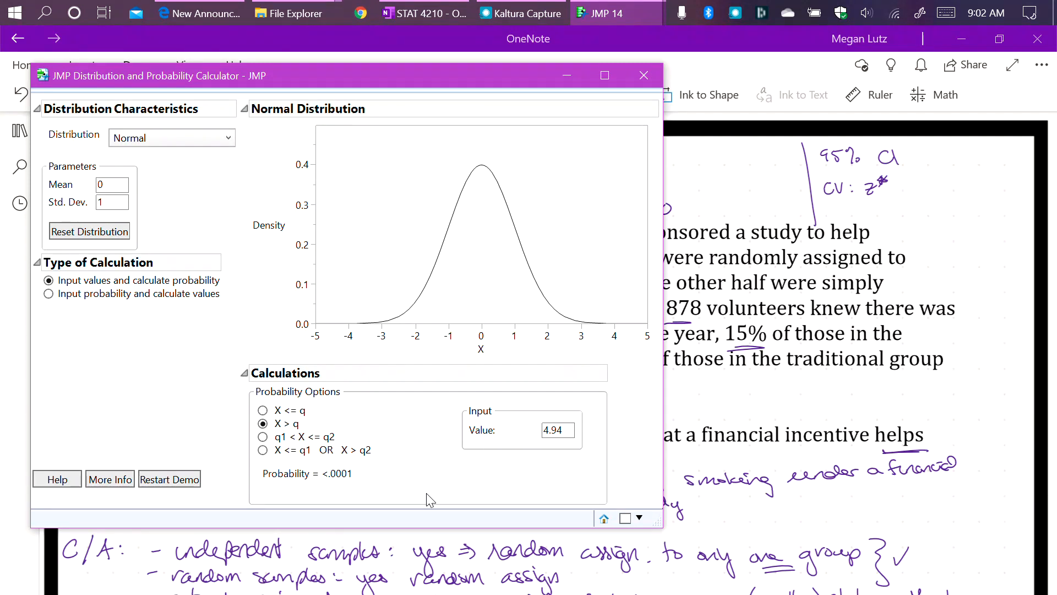
pyautogui.moveTo(729, 414)
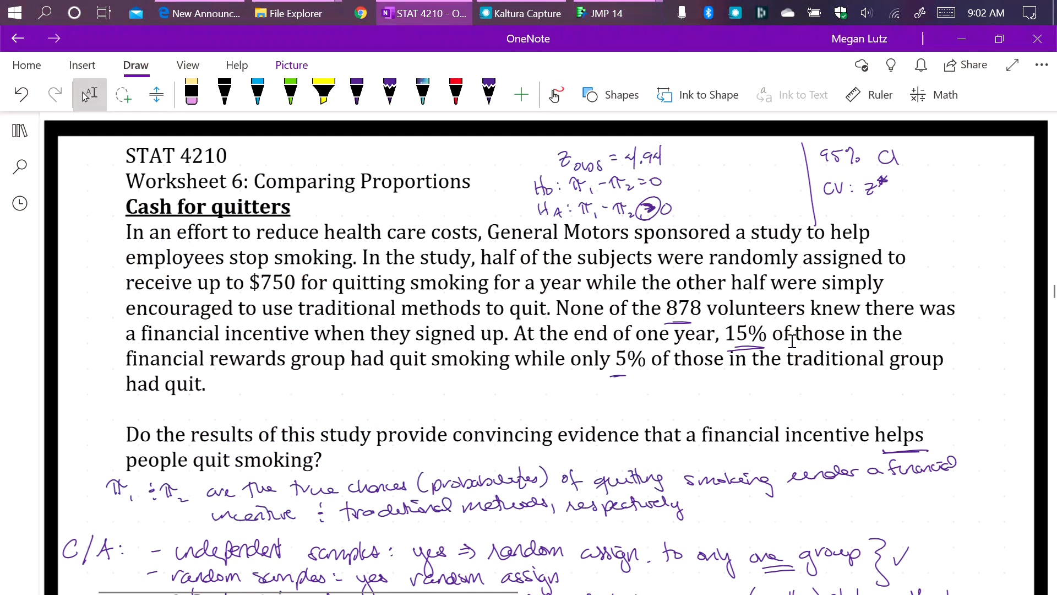
pyautogui.moveTo(884, 212)
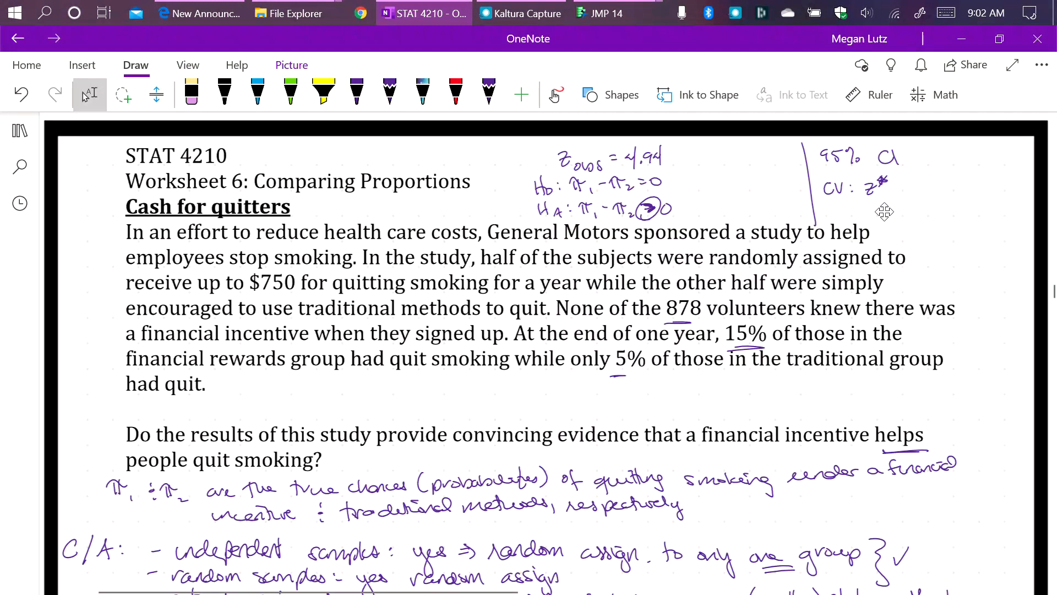
pyautogui.moveTo(892, 203)
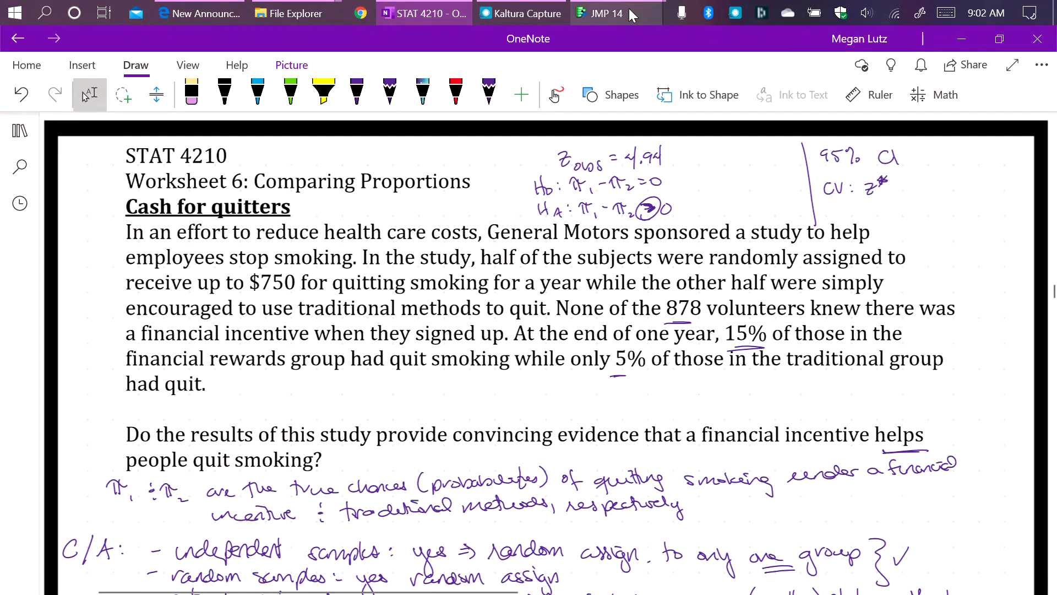
# Bring the JMP distribution calculator back in front of OneNote
pyautogui.click(600, 13)
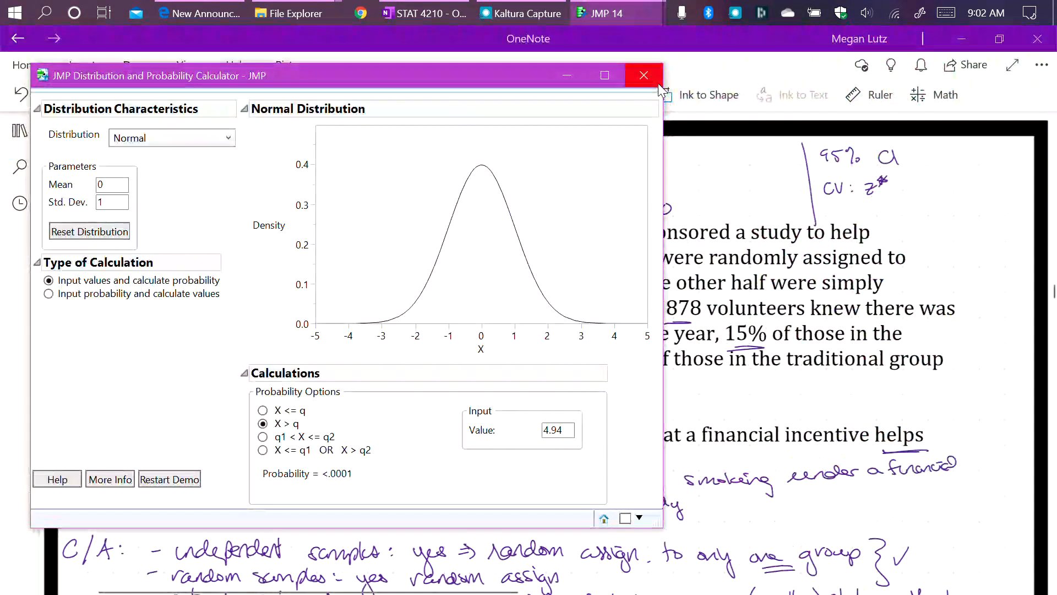
pyautogui.moveTo(235, 335)
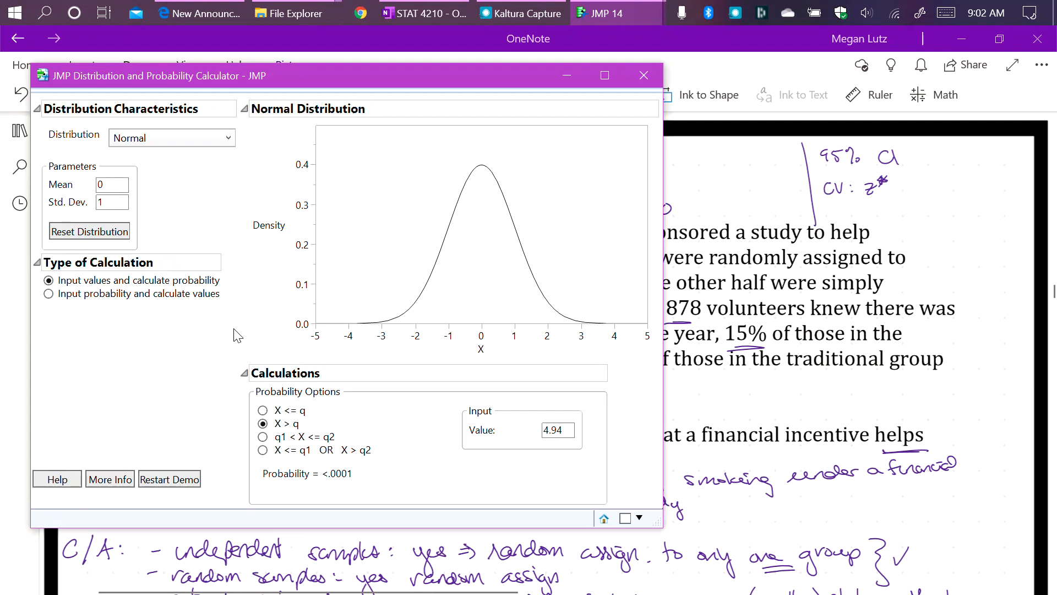
pyautogui.moveTo(302, 301)
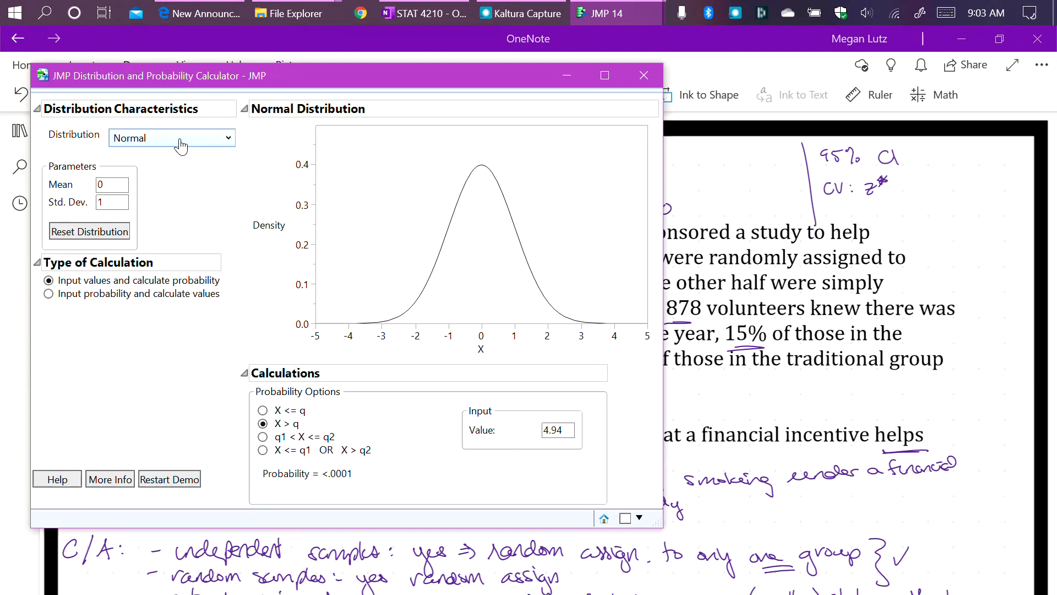
pyautogui.moveTo(86, 178)
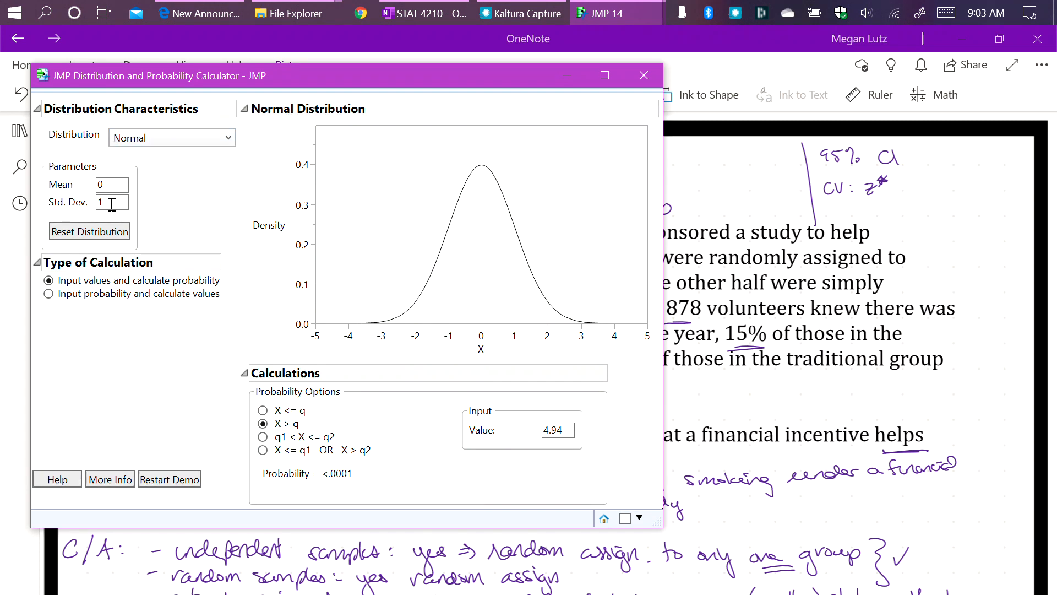
pyautogui.moveTo(92, 268)
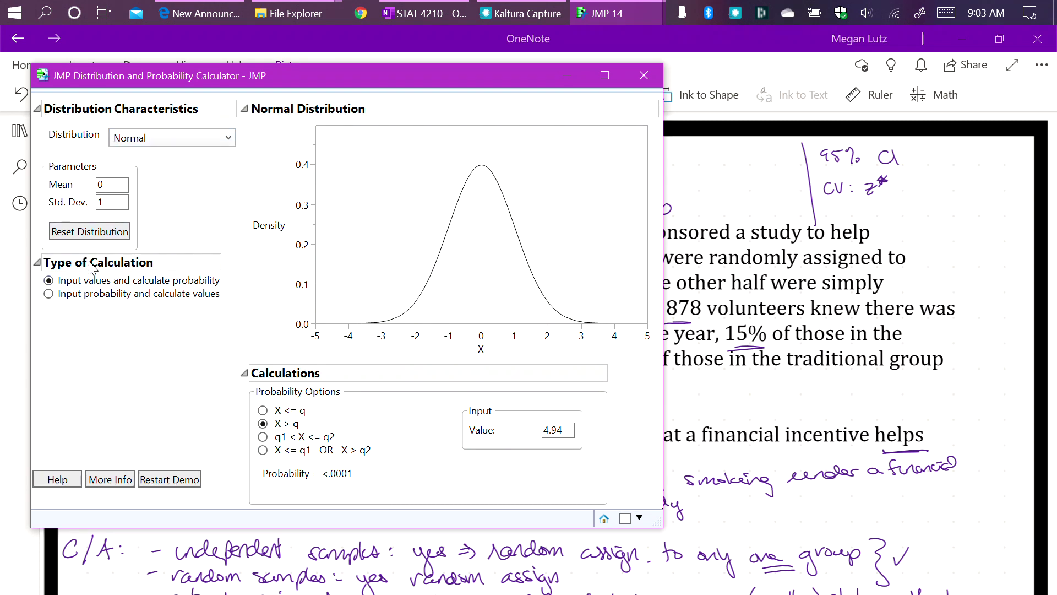
# Choose 'Input probability and calculate values' as the calculation type
pyautogui.click(49, 293)
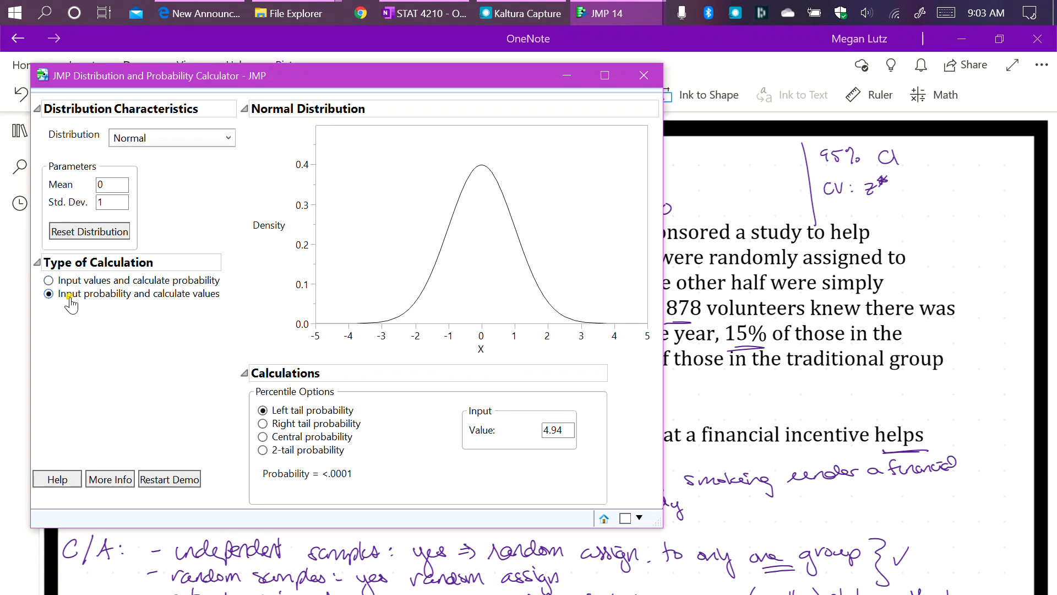
# Confirm probability-input mode, giving value 0.0000 for left-tail probability 0.5
pyautogui.click(47, 293)
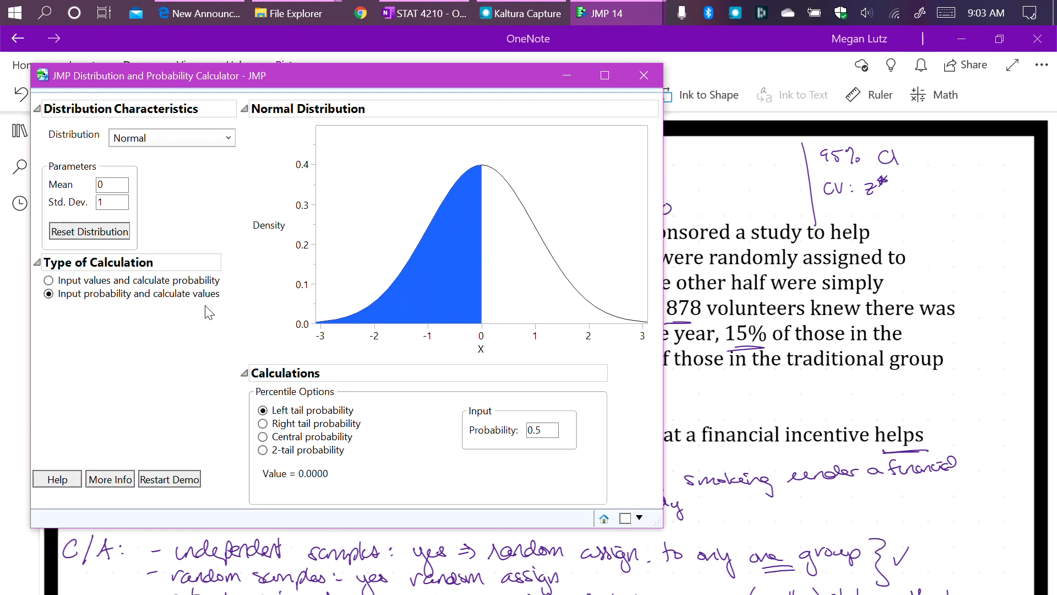
pyautogui.moveTo(206, 302)
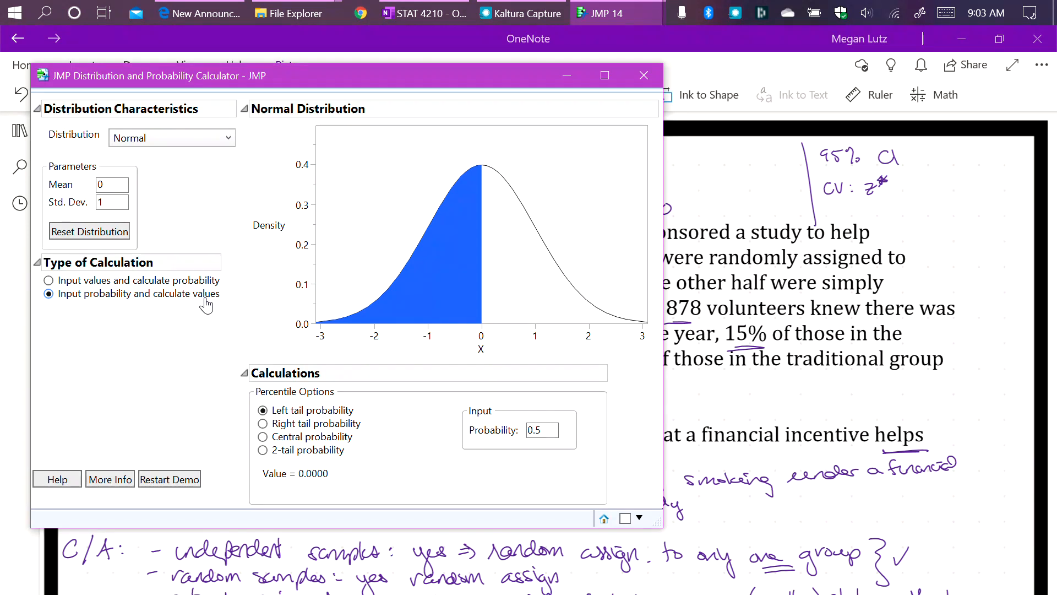
pyautogui.moveTo(197, 305)
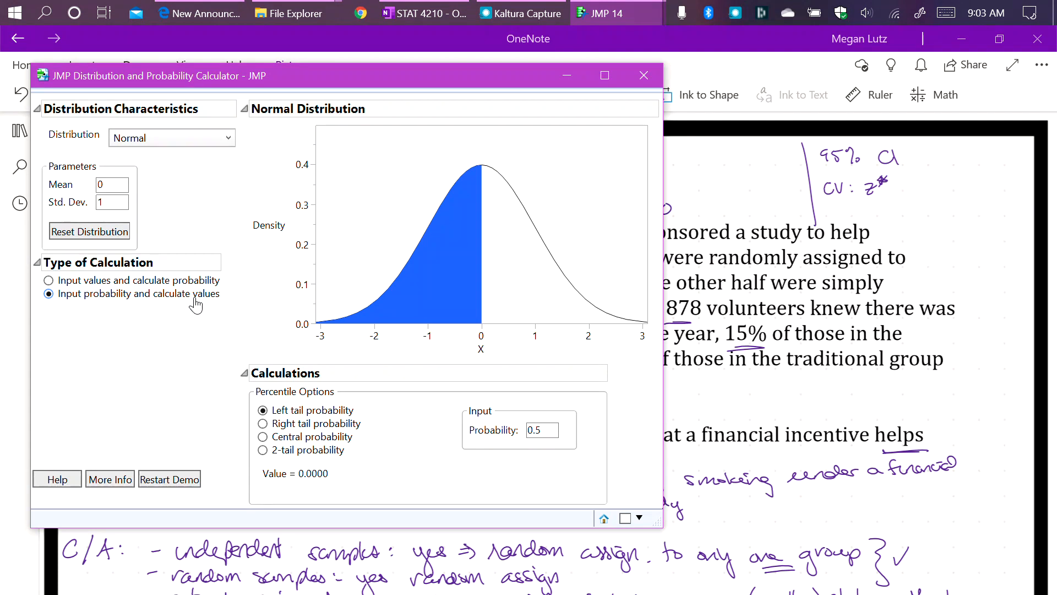
pyautogui.moveTo(323, 395)
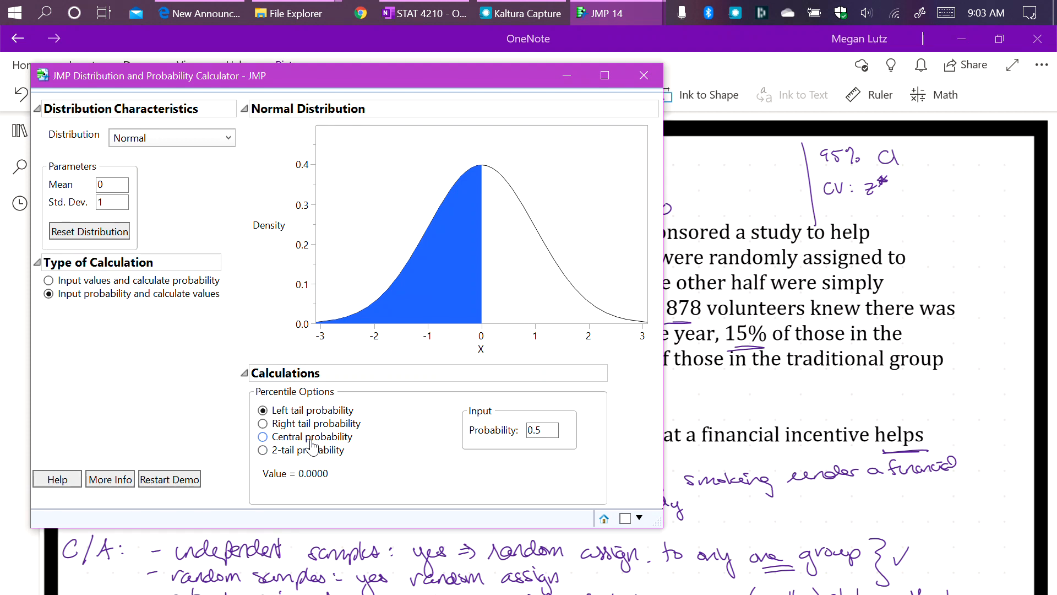
# Compute central probability .95 critical values, low -1.9600 and high 1.9600
pyautogui.click(263, 437)
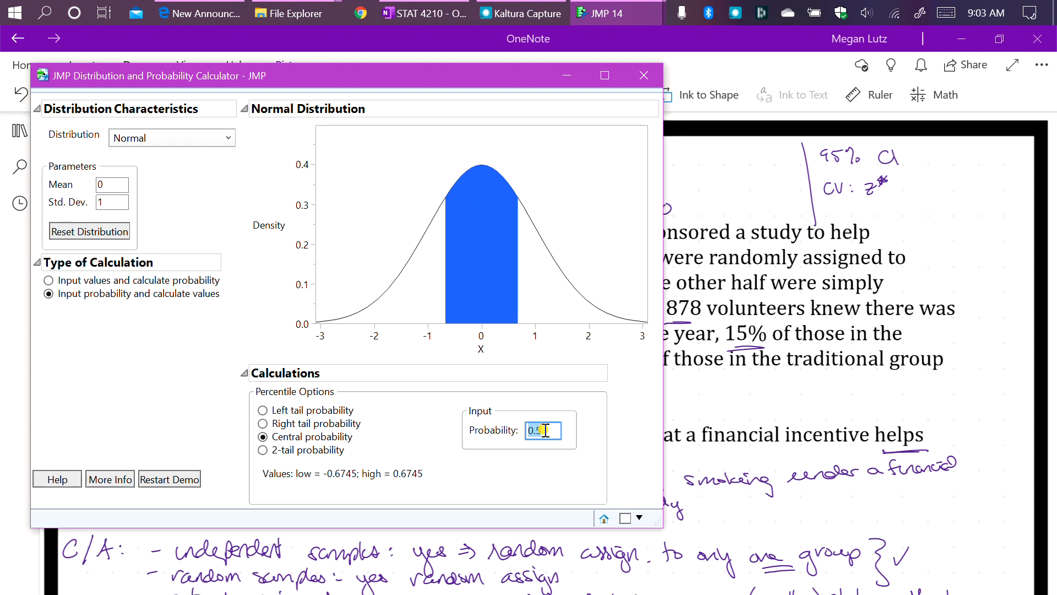
pyautogui.write('.95')
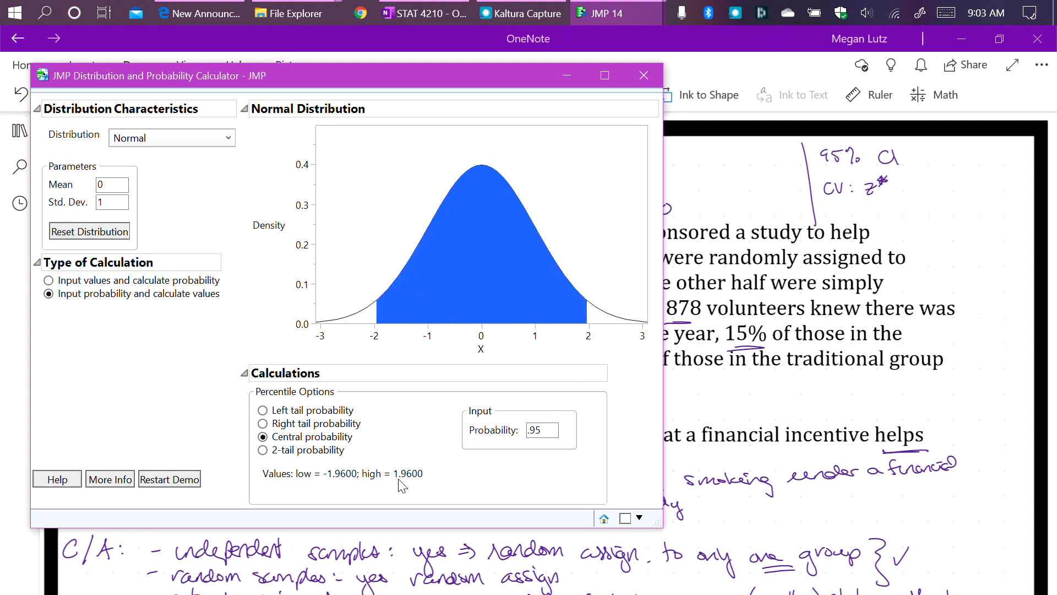
pyautogui.moveTo(396, 486)
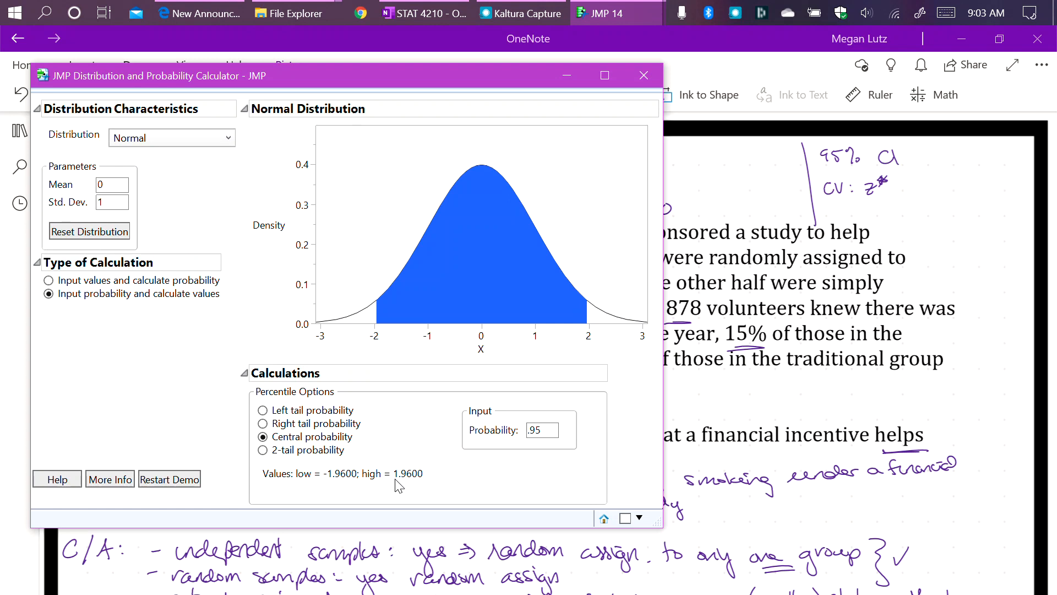
pyautogui.moveTo(479, 440)
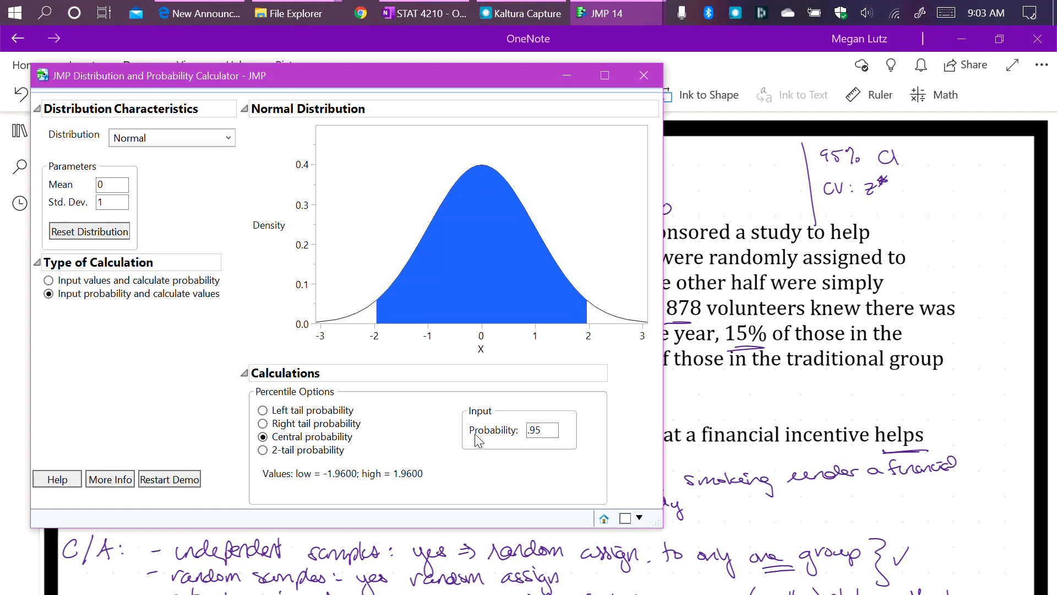
pyautogui.moveTo(485, 444)
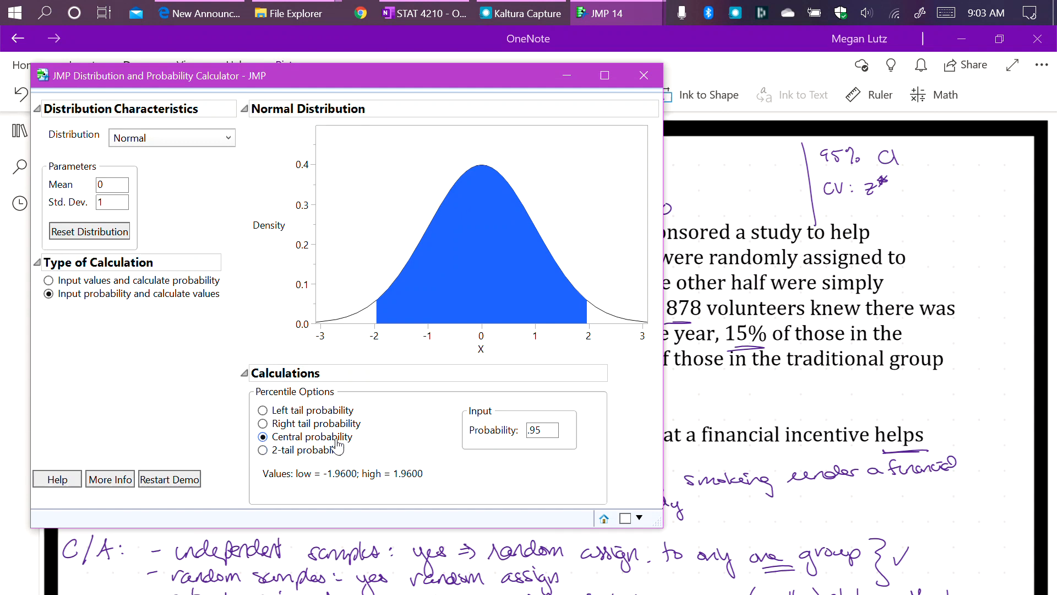
pyautogui.moveTo(390, 477)
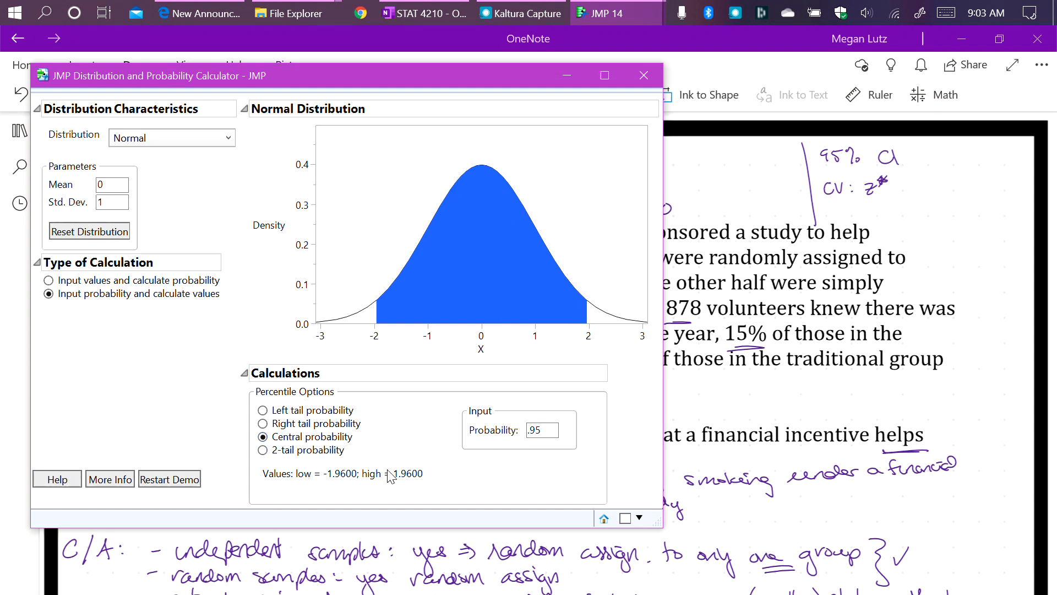
pyautogui.moveTo(464, 491)
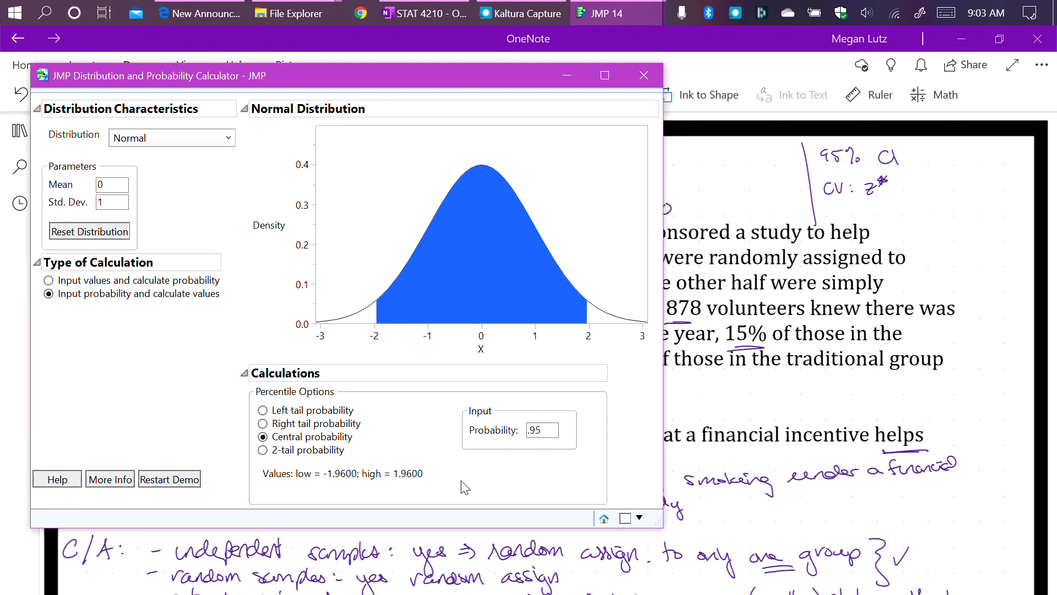
pyautogui.moveTo(532, 535)
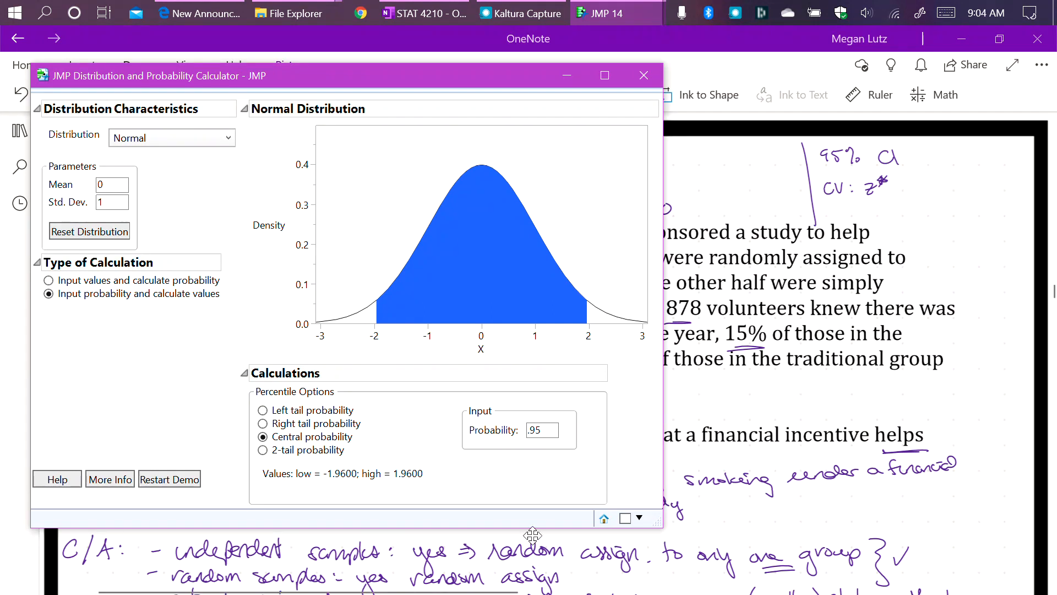